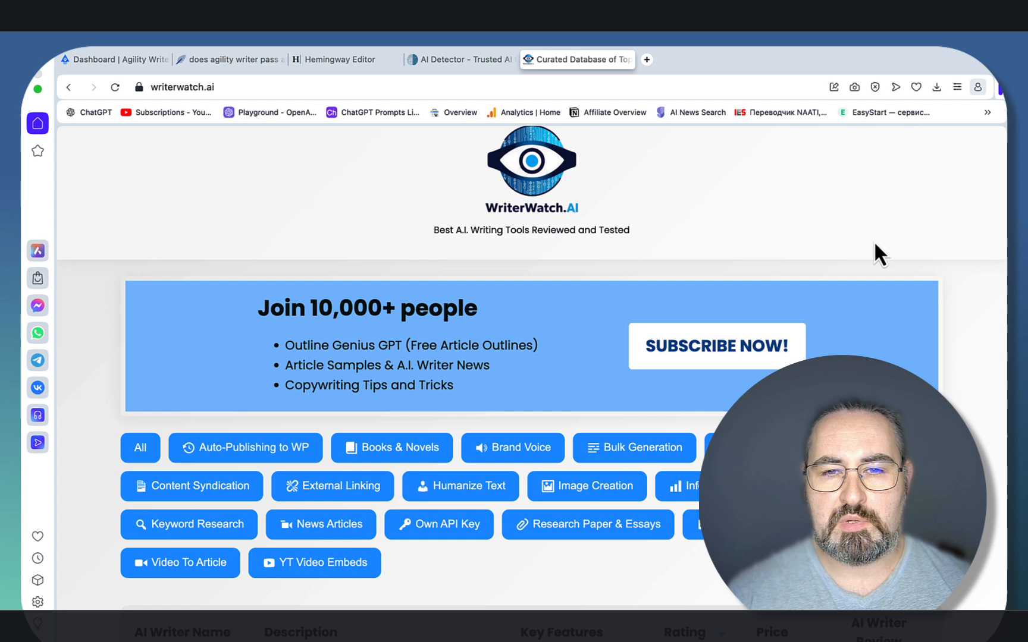
mouse_move(698, 236)
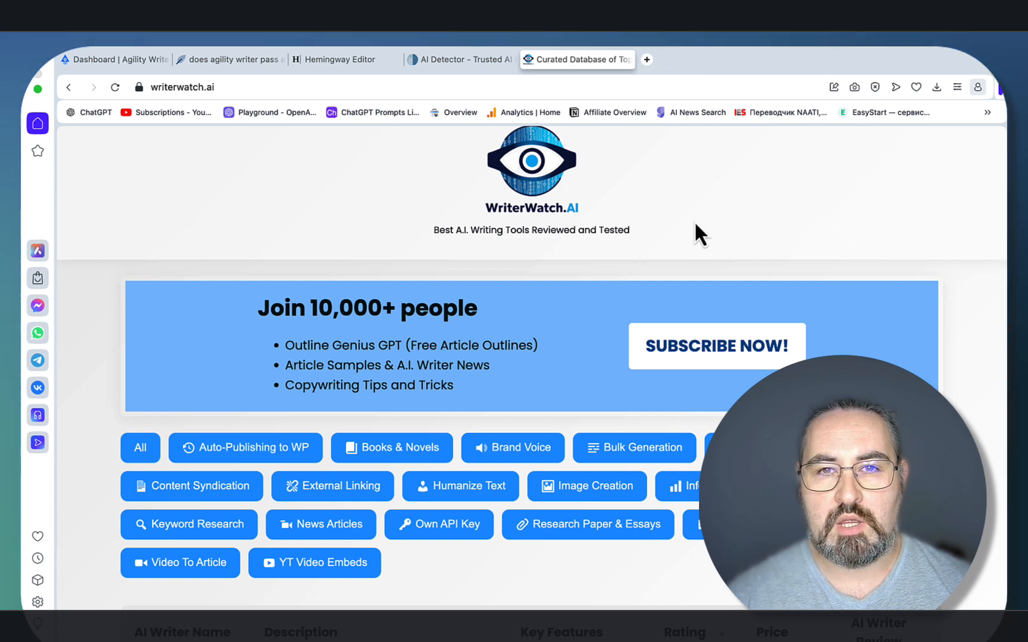
Step: Scroll the WriterWatch.AI page to the AI writer ranking table, where Agility Writer leads at 4.30
scroll("down", 3)
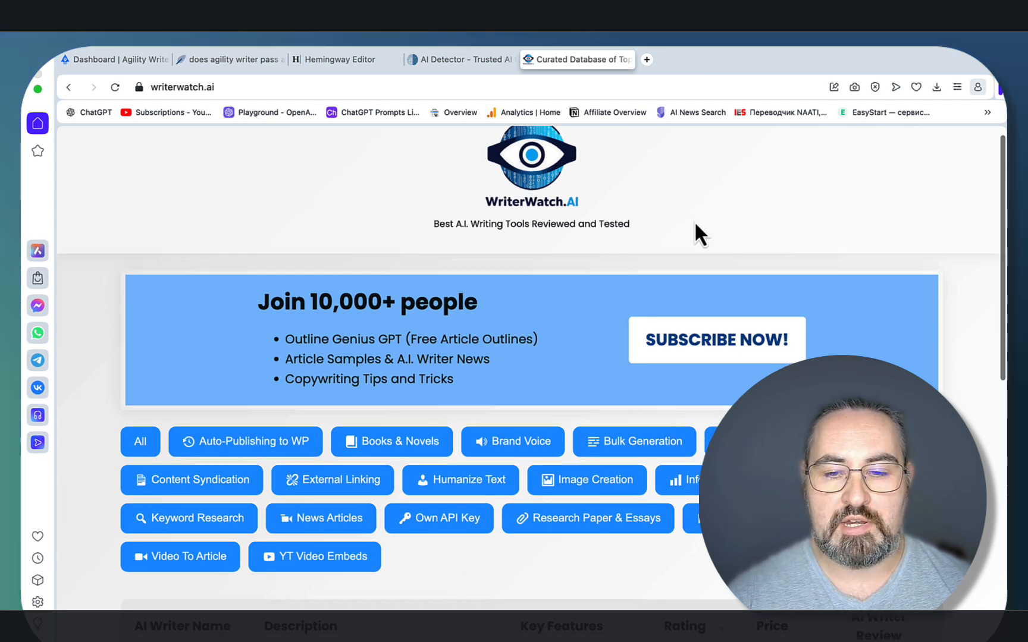
scroll("down", 3)
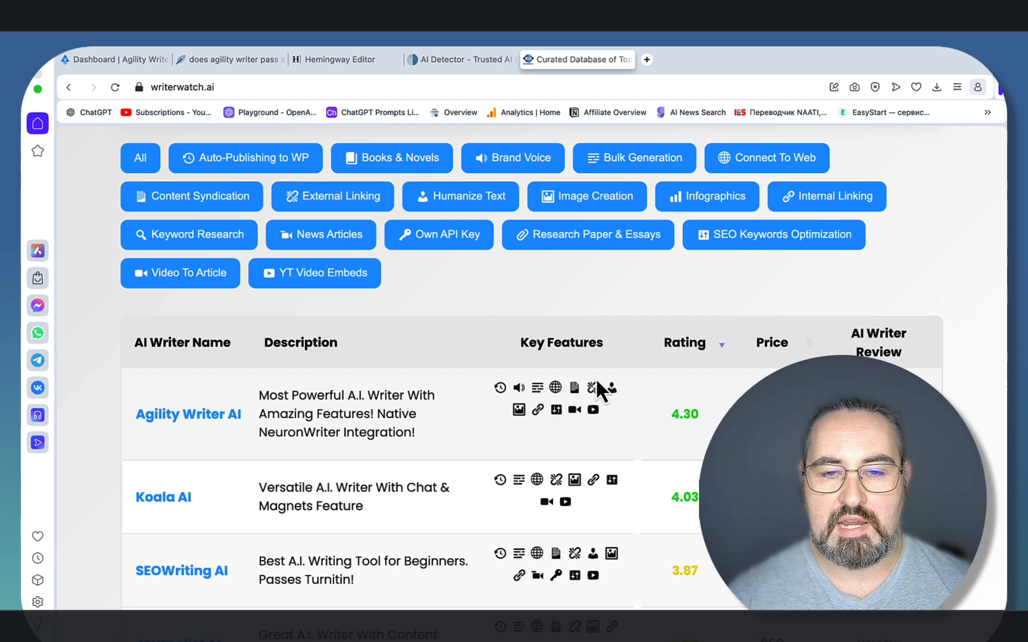
mouse_move(403, 423)
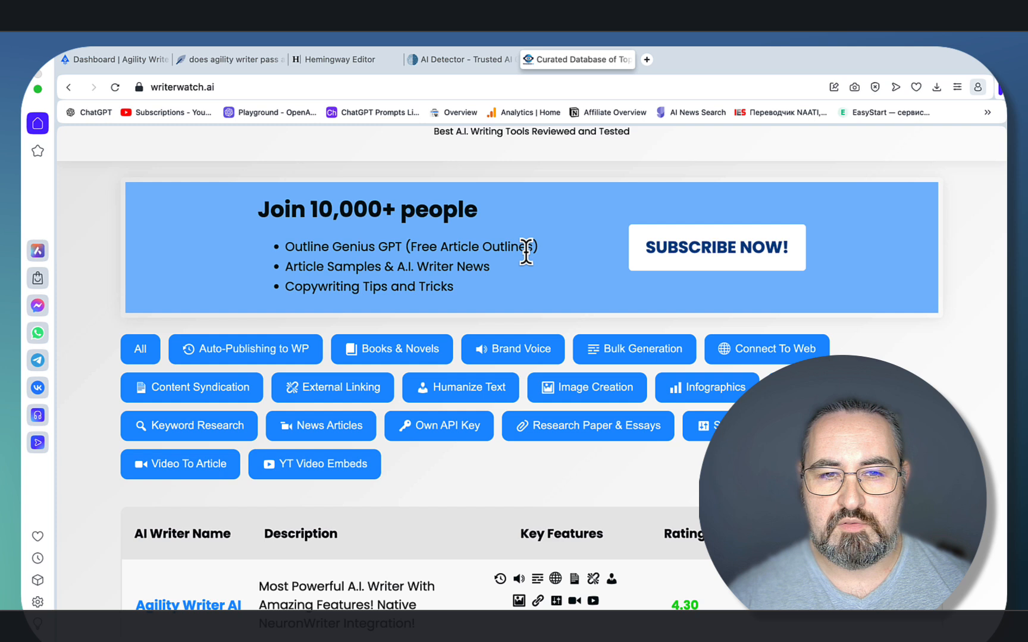
mouse_move(666, 303)
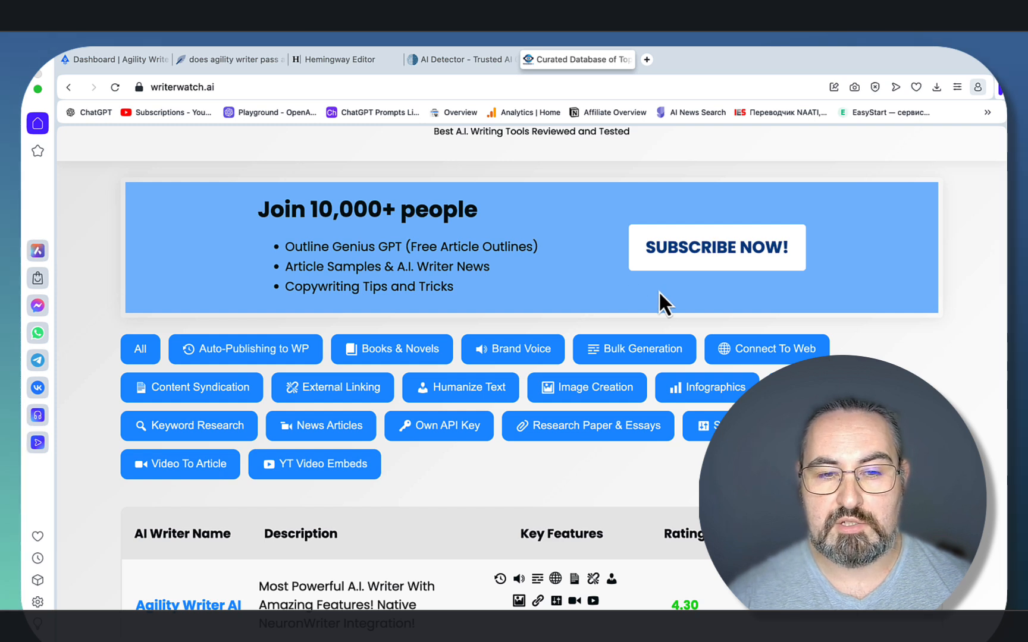
mouse_move(347, 346)
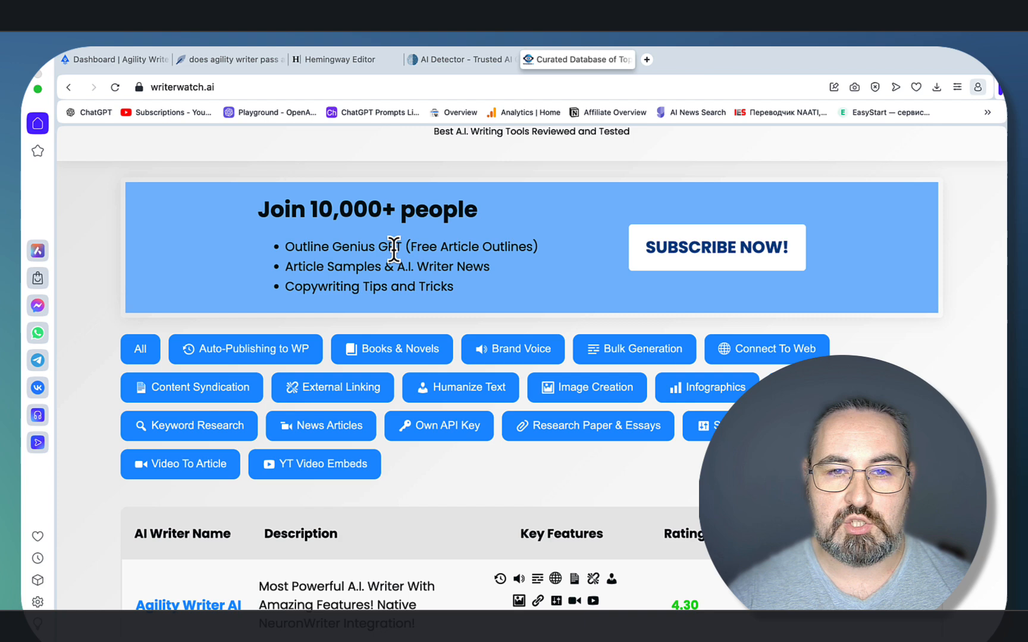
mouse_move(295, 290)
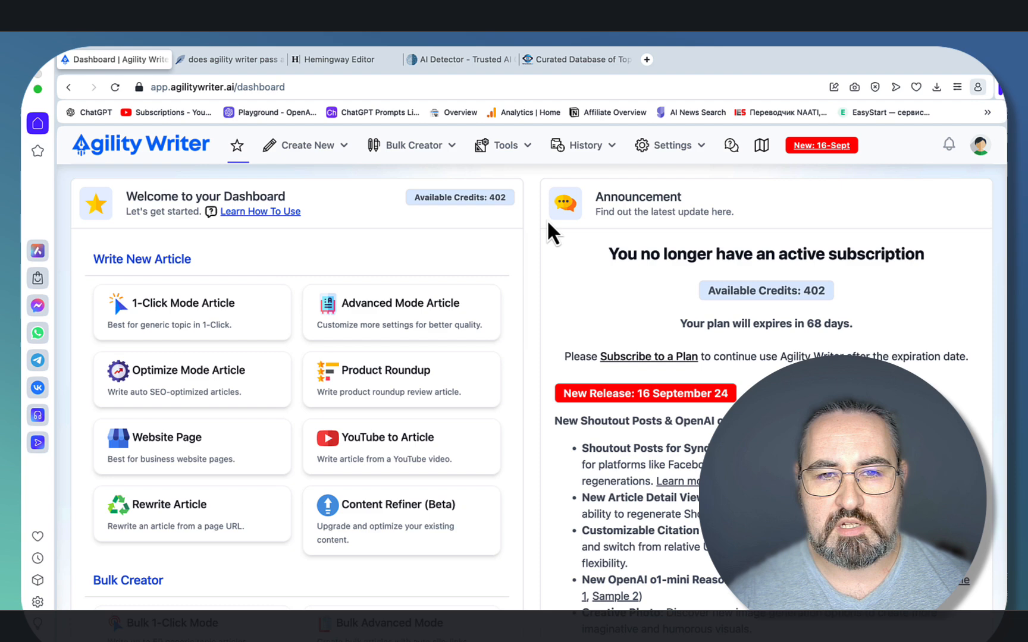
Step: Choose Advanced Mode Article from the Create New menu
left_click(307, 145)
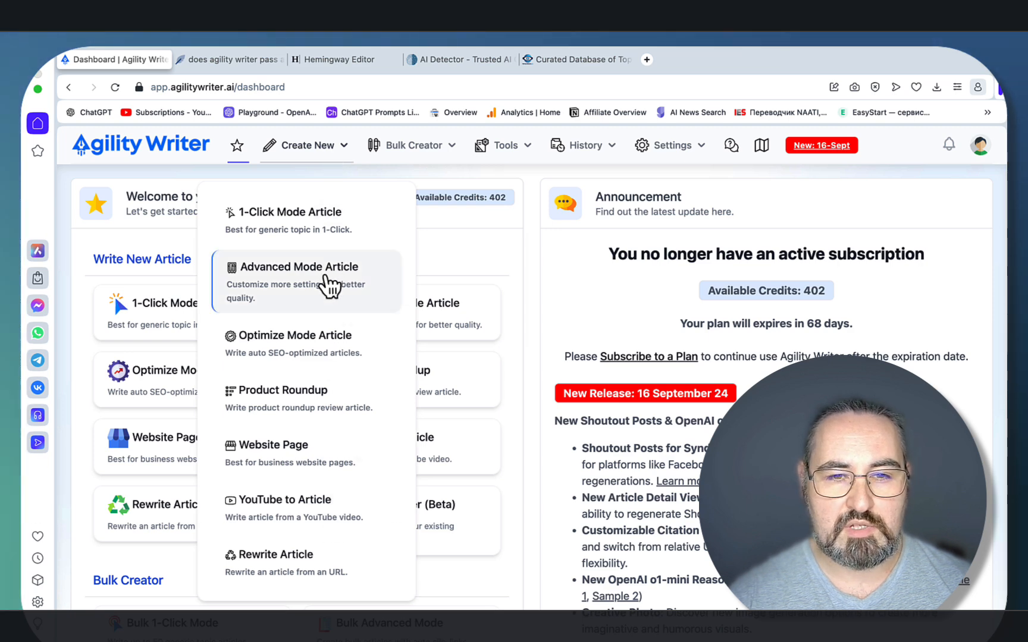
left_click(298, 267)
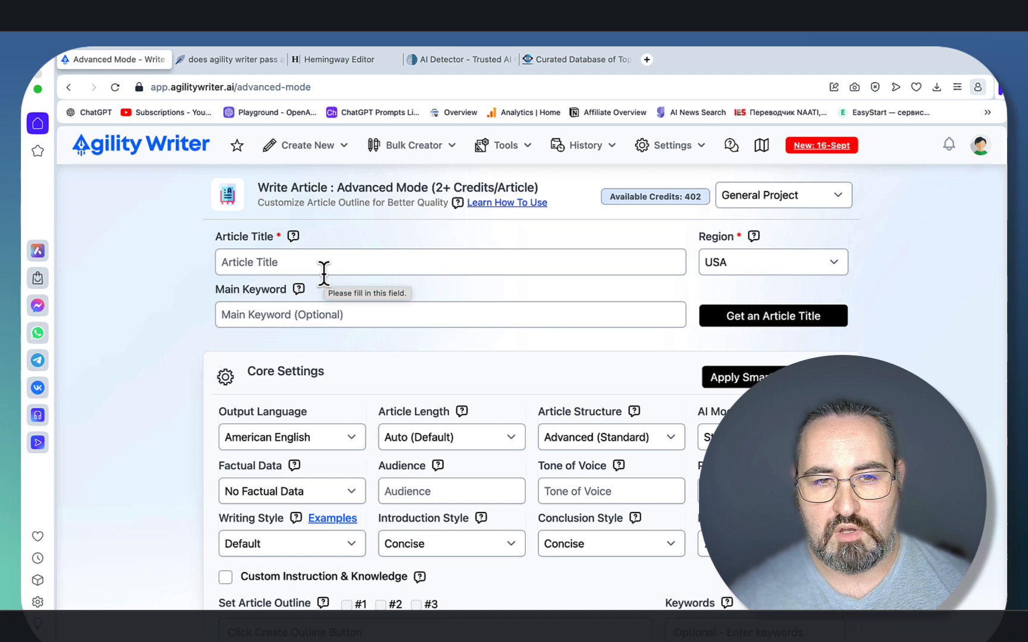
Step: Enter keyword 'does agility writer pass ai detection' and generate the article title
left_click(307, 145)
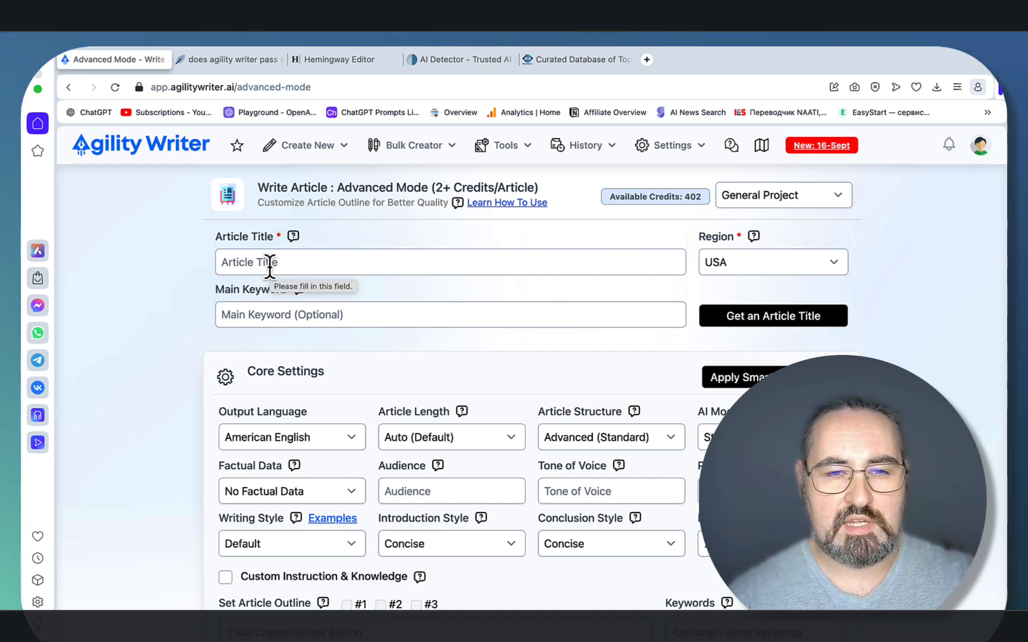
left_click(450, 315)
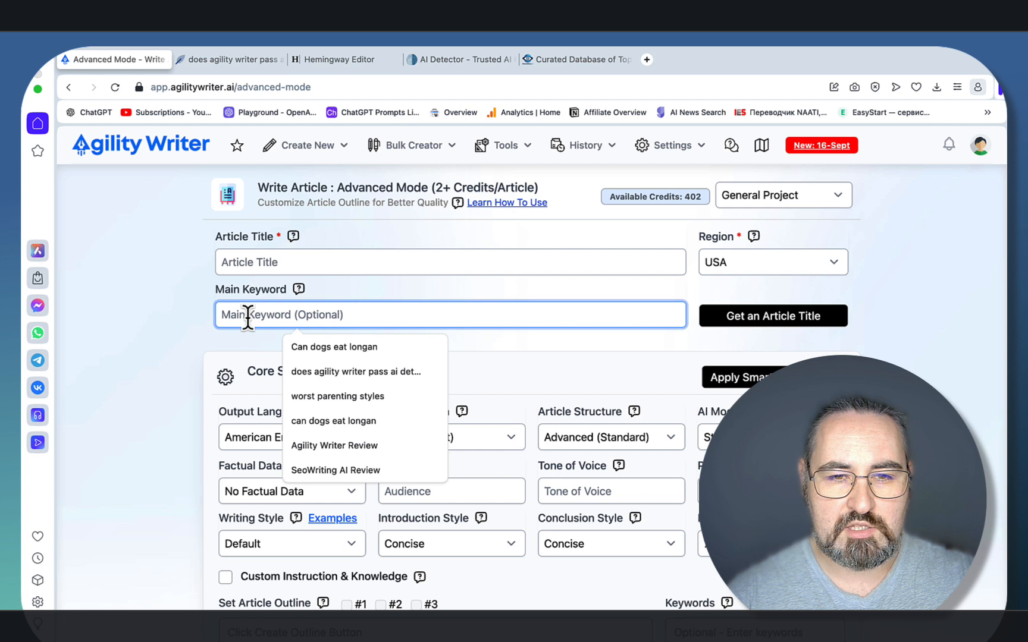
type("does agility writer pass ai detection")
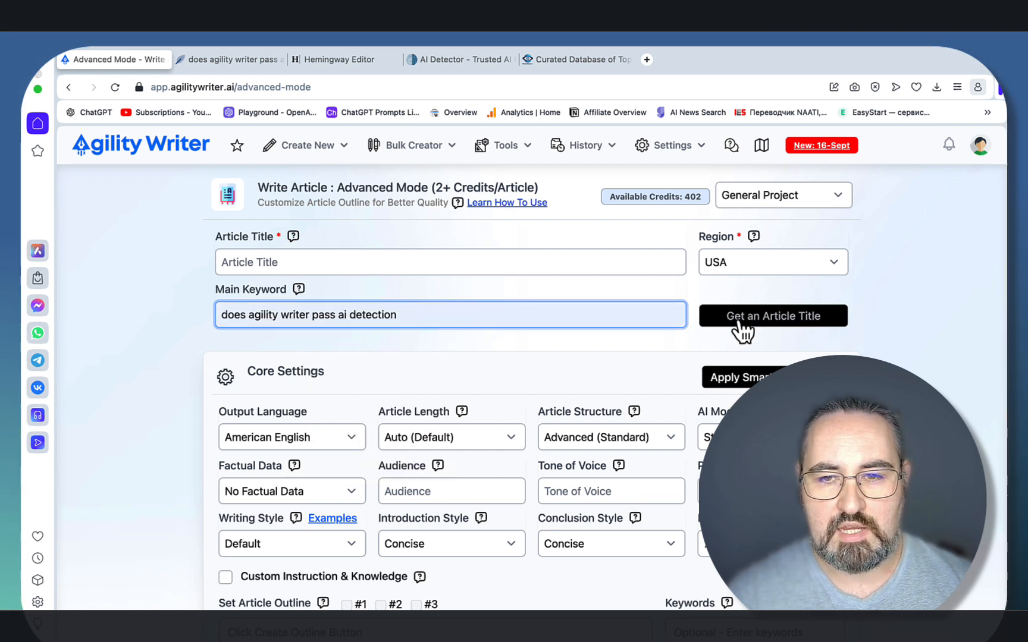
left_click(772, 315)
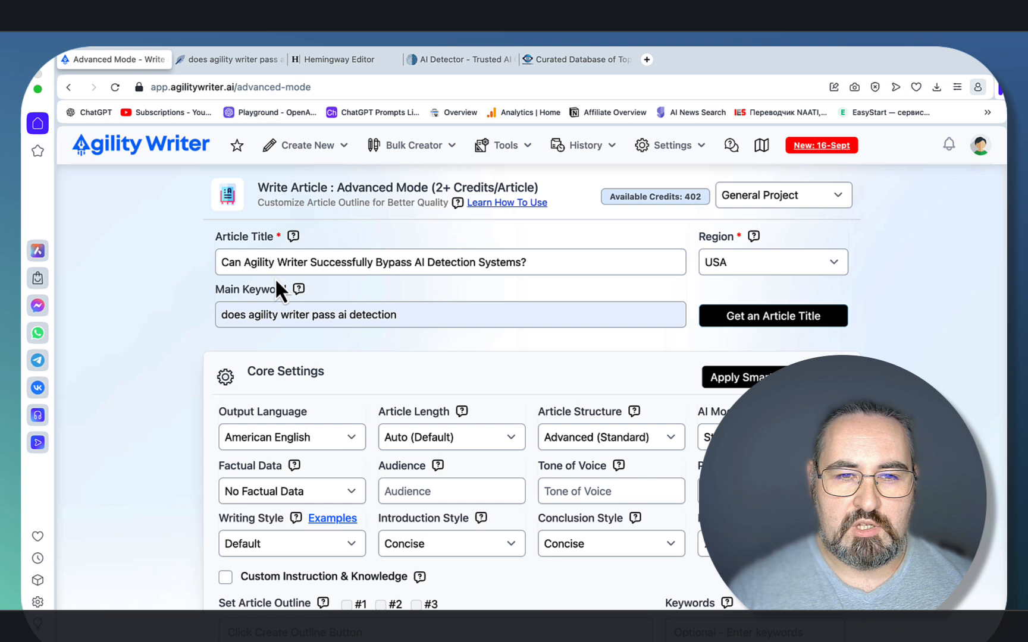
mouse_move(359, 293)
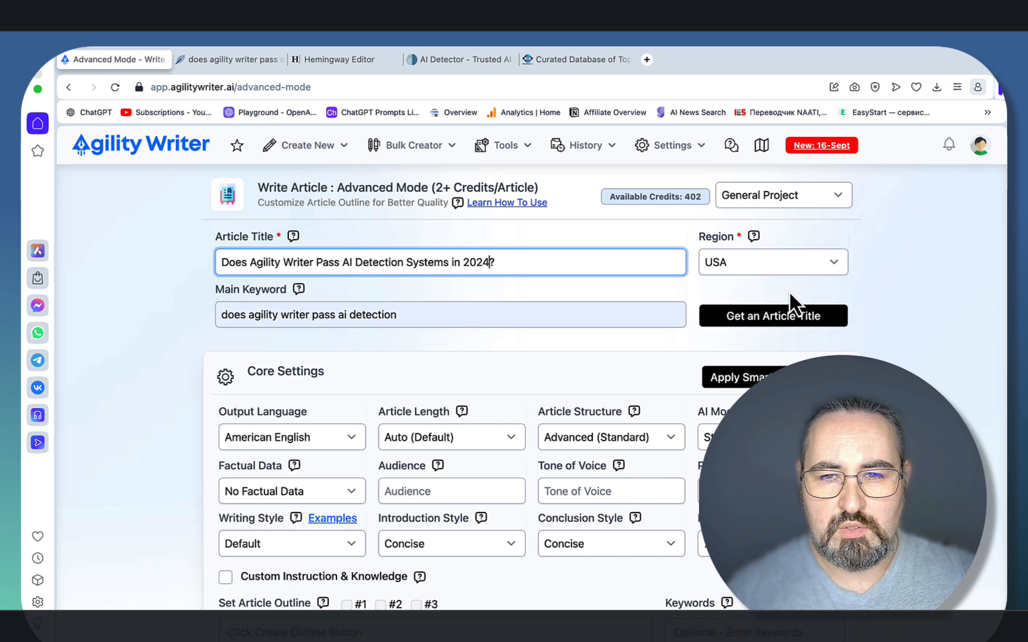
left_click(782, 194)
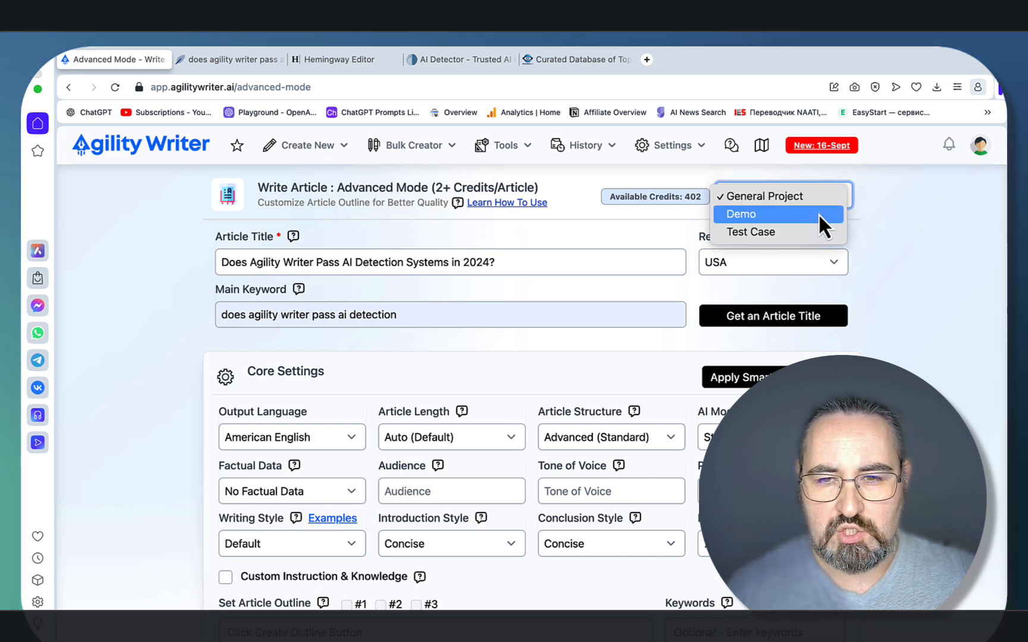
Step: Assign the article to Demo and link NeuronWriter query dad1f1383209ad71
left_click(740, 213)
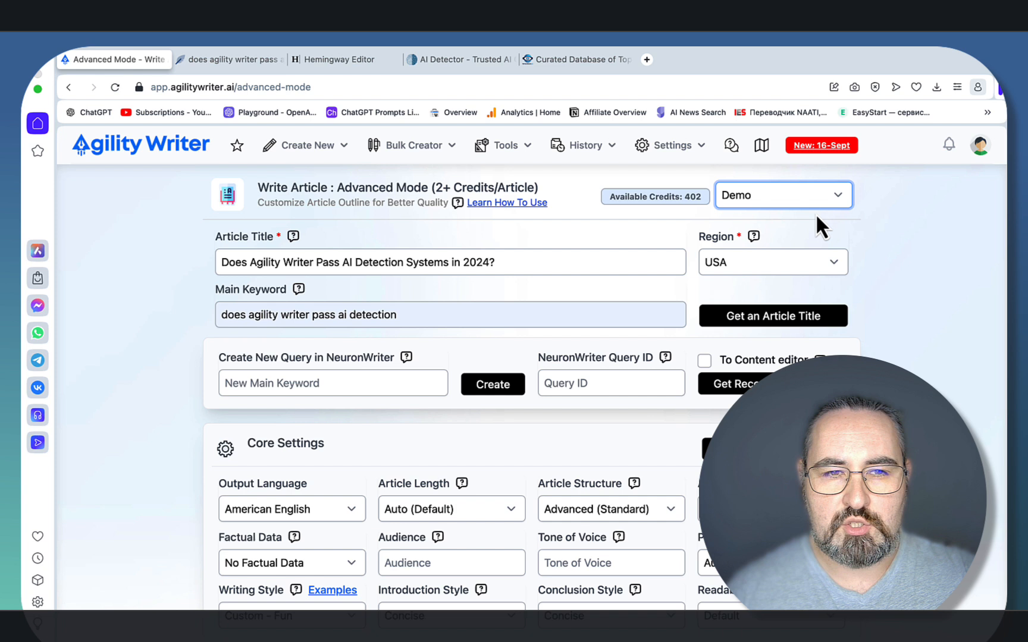
mouse_move(816, 256)
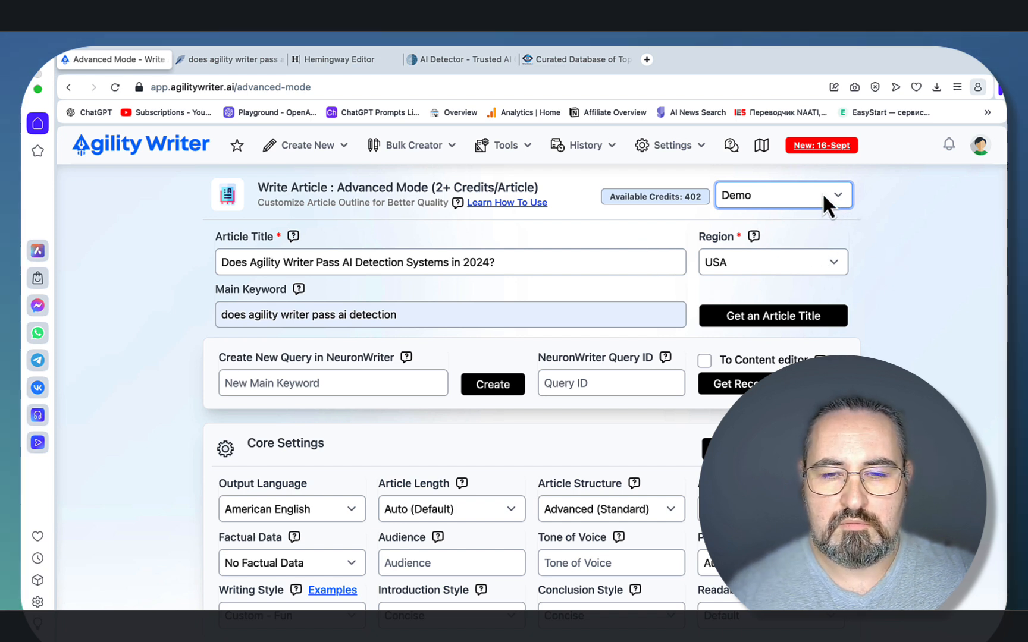
mouse_move(814, 210)
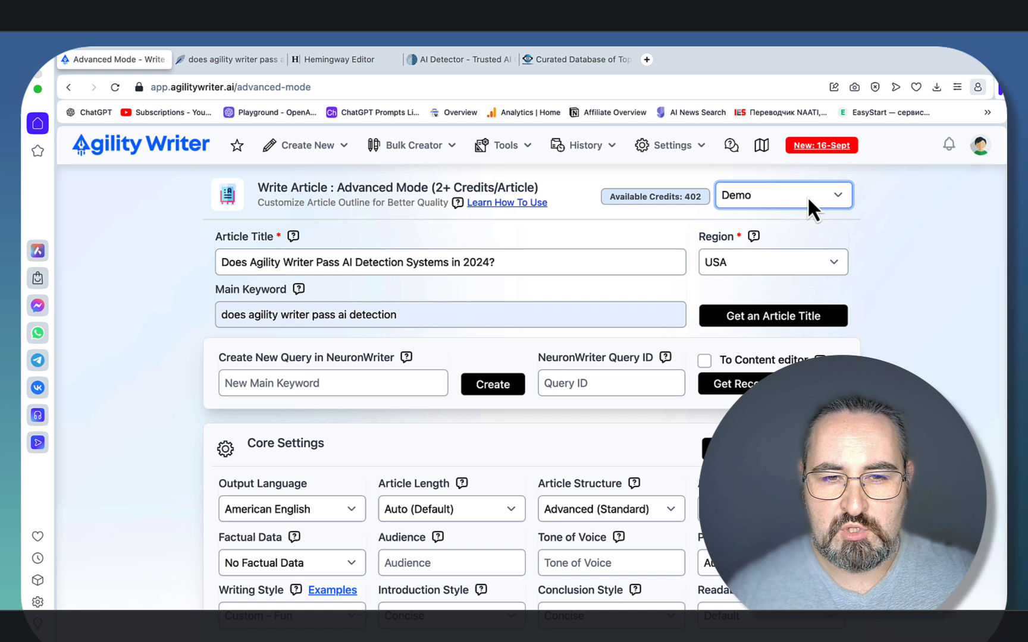
scroll("down", 3)
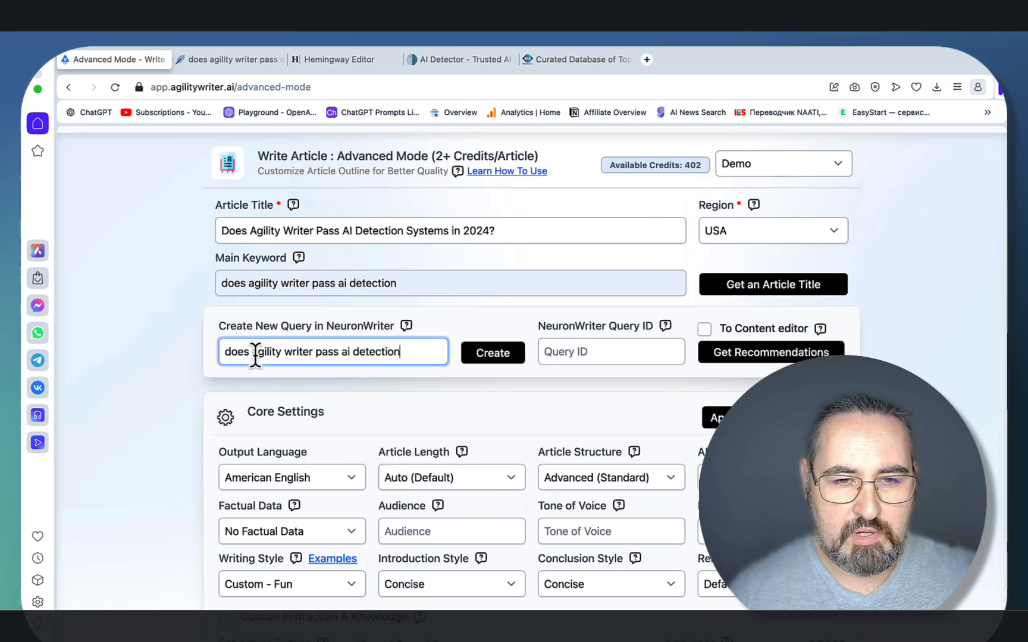
triple_click(333, 352)
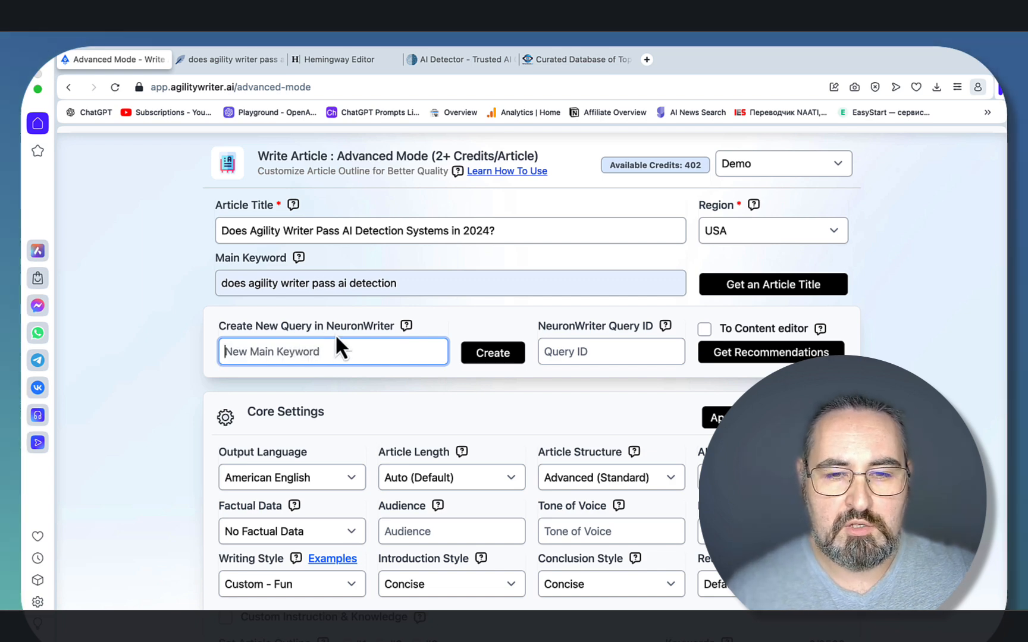
left_click(229, 59)
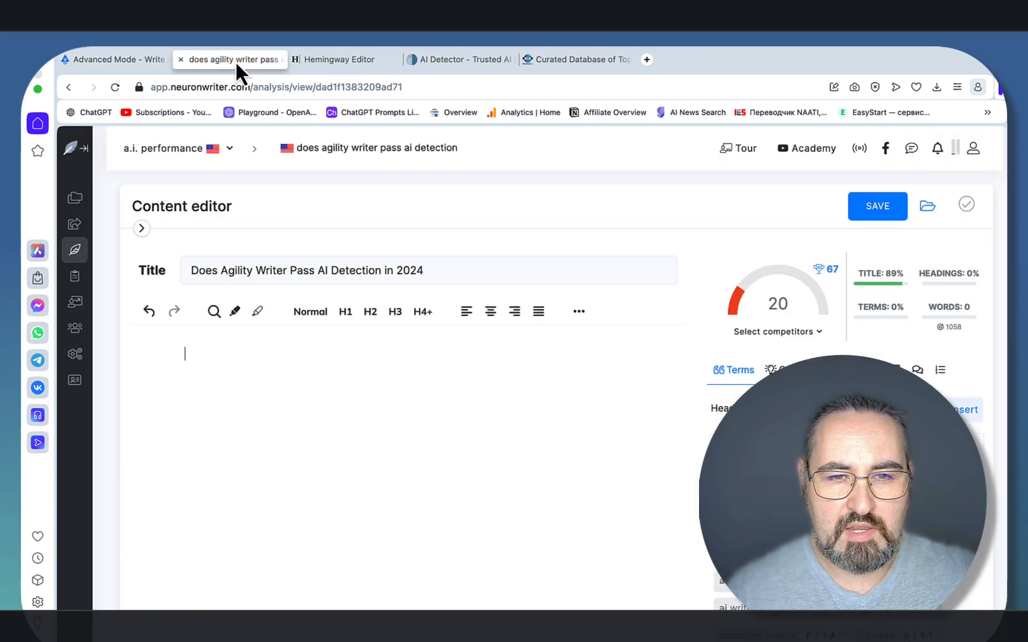
left_click(387, 86)
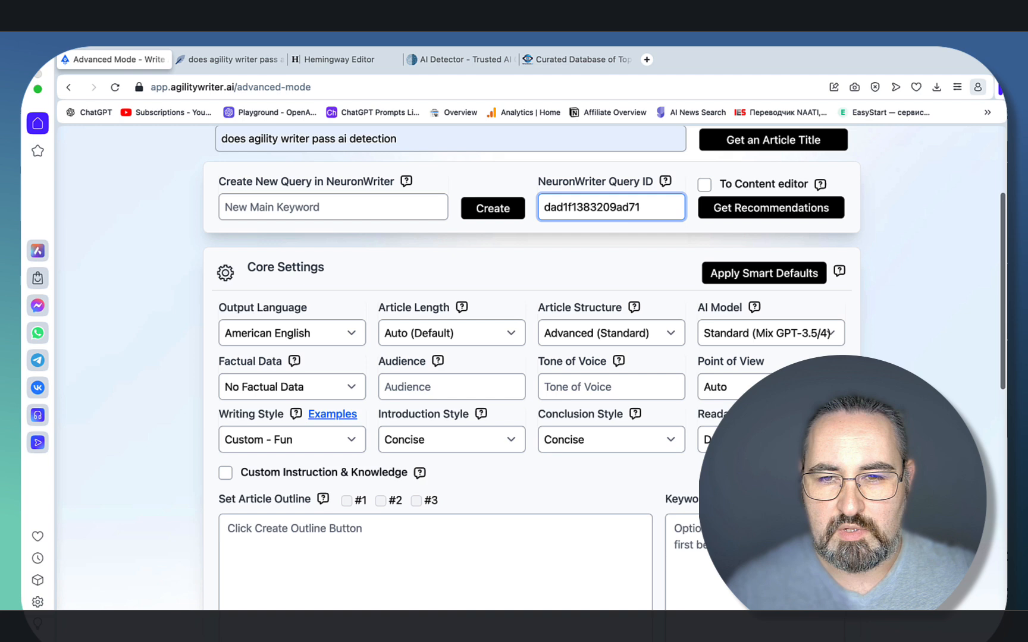
Step: Apply Smart Defaults: Full GPT-4 Turbo, custom factual data, 7th-grade readability
left_click(770, 252)
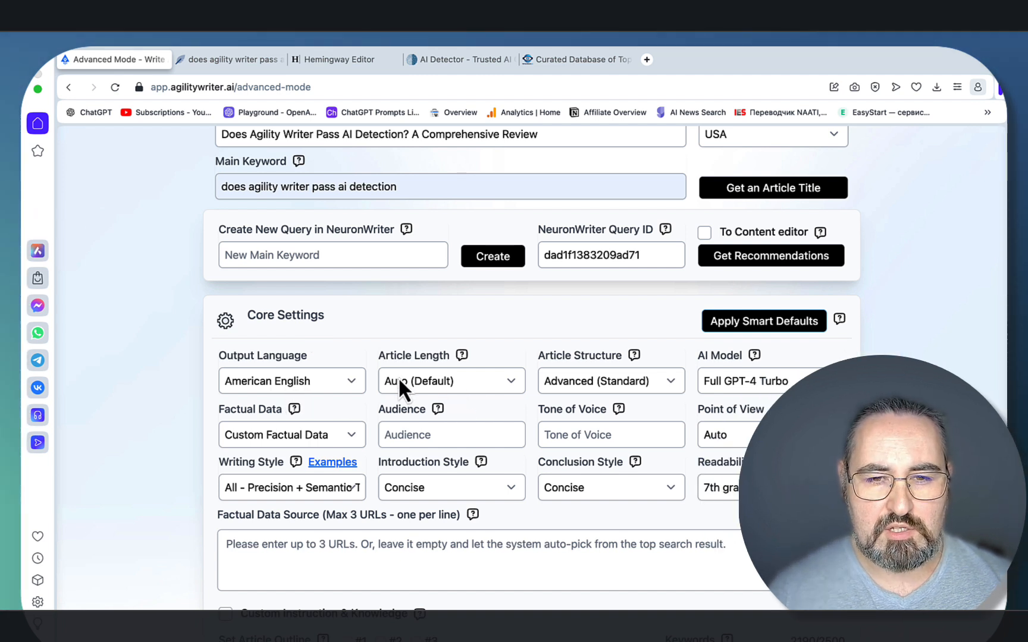
mouse_move(456, 390)
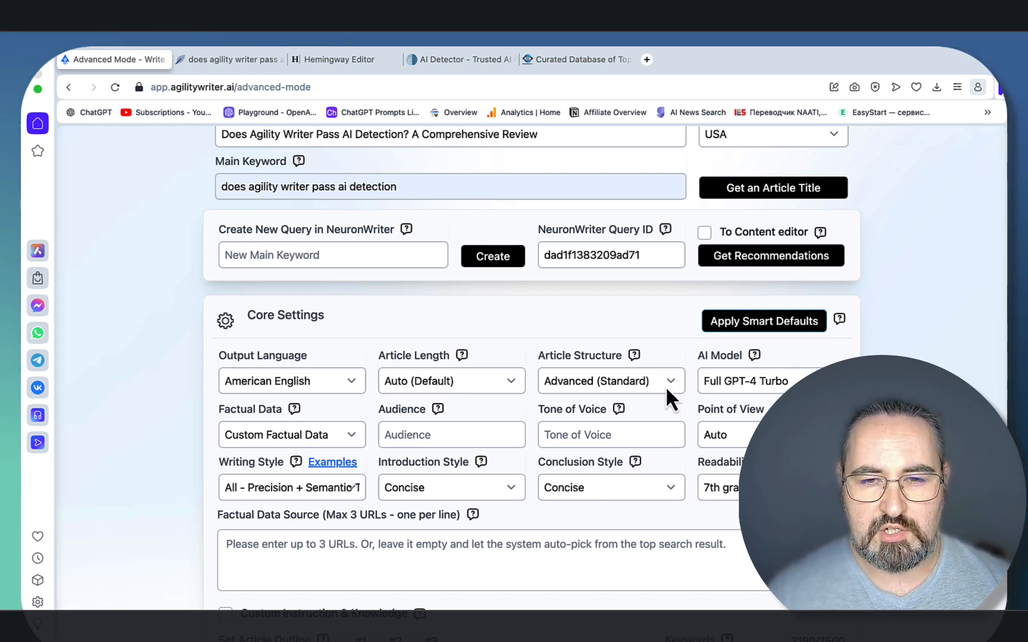
left_click(609, 381)
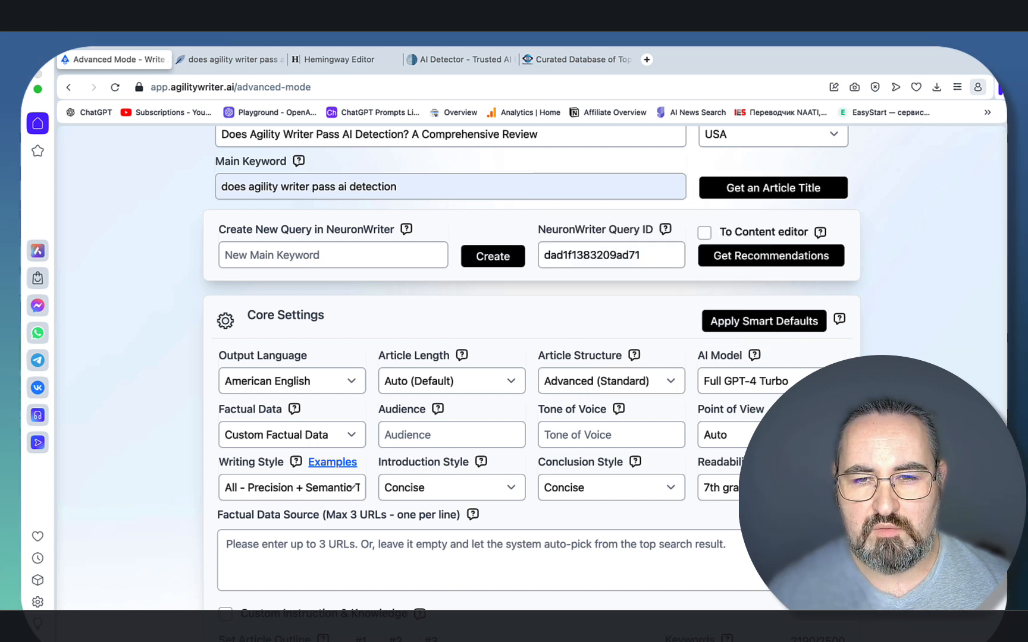
mouse_move(785, 388)
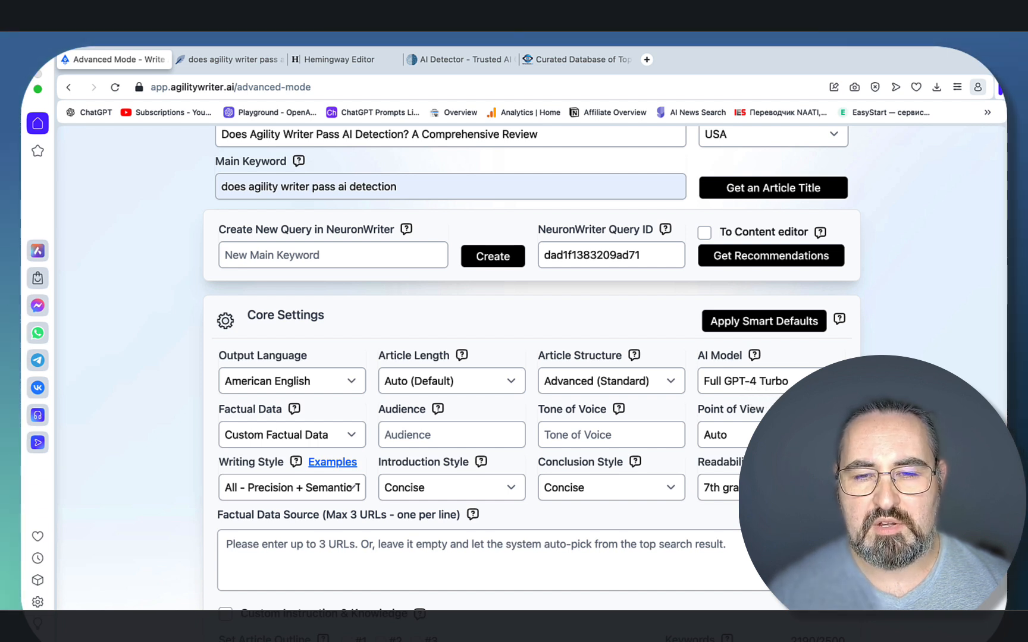
left_click(771, 381)
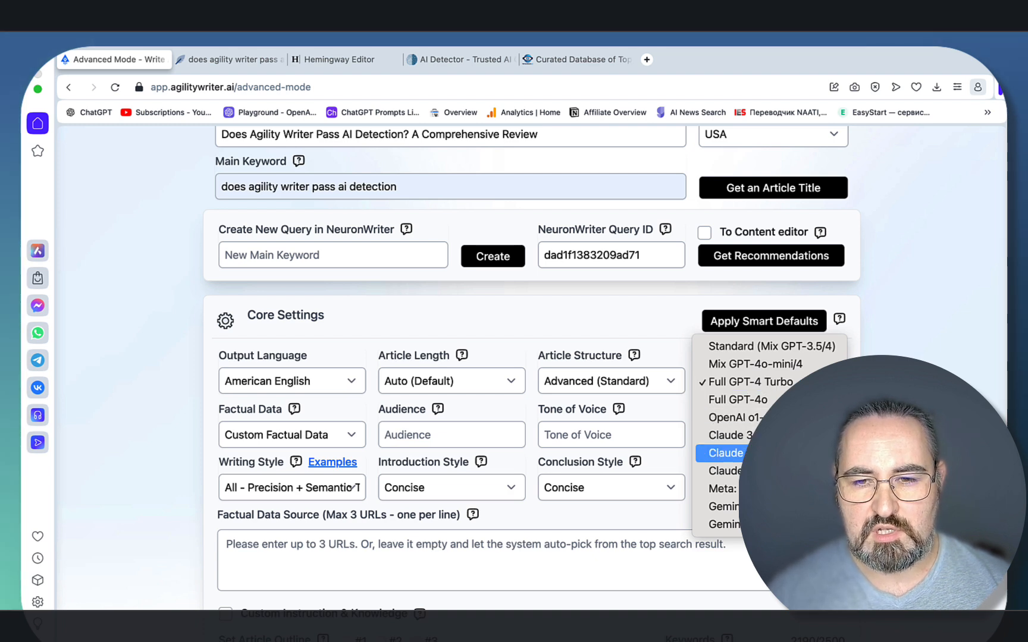
left_click(723, 453)
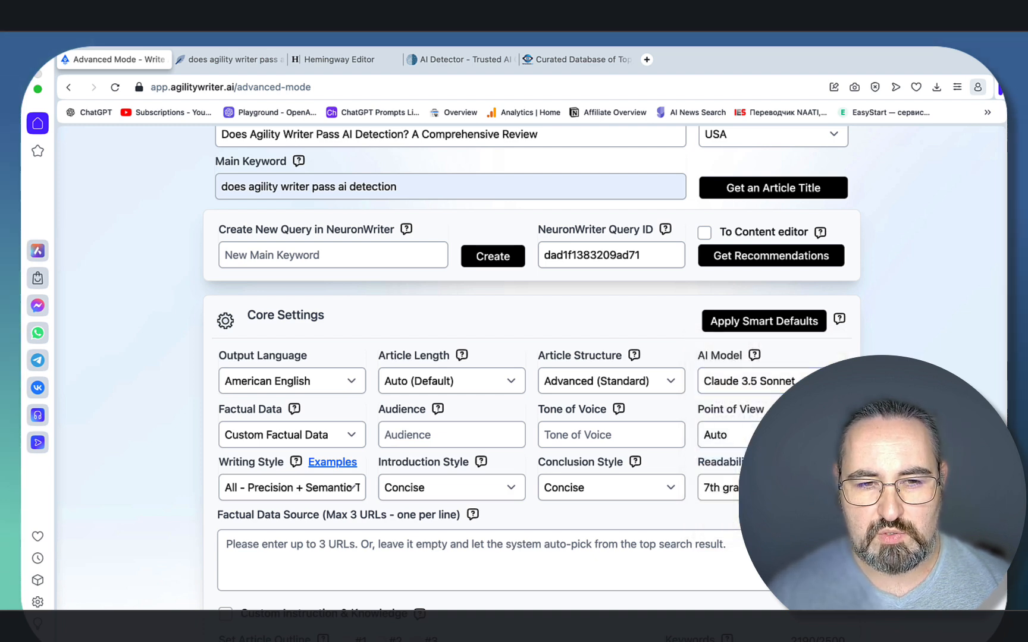
scroll("down", 3)
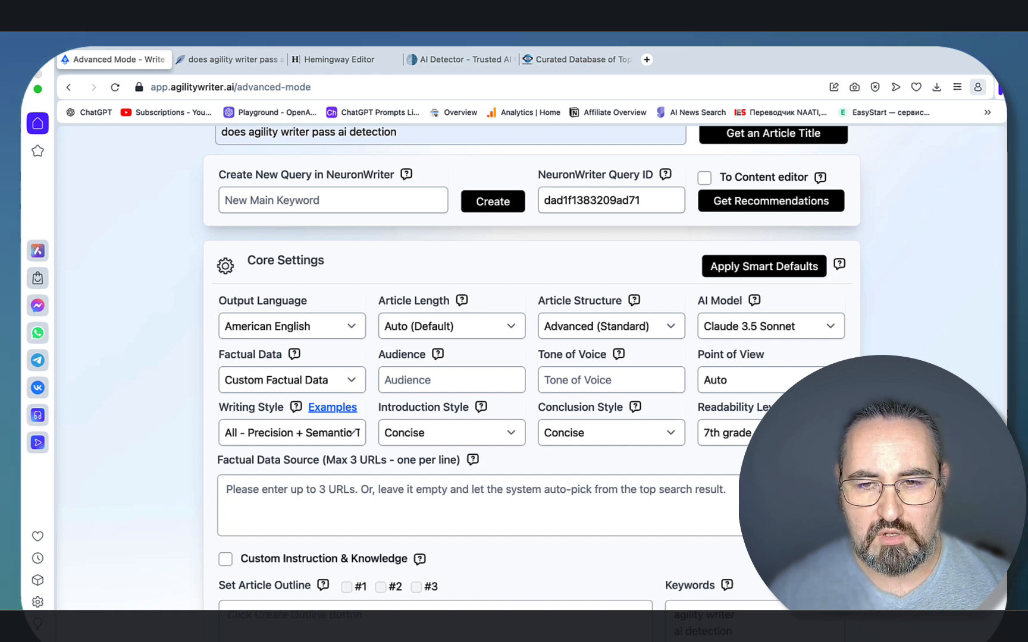
left_click(770, 380)
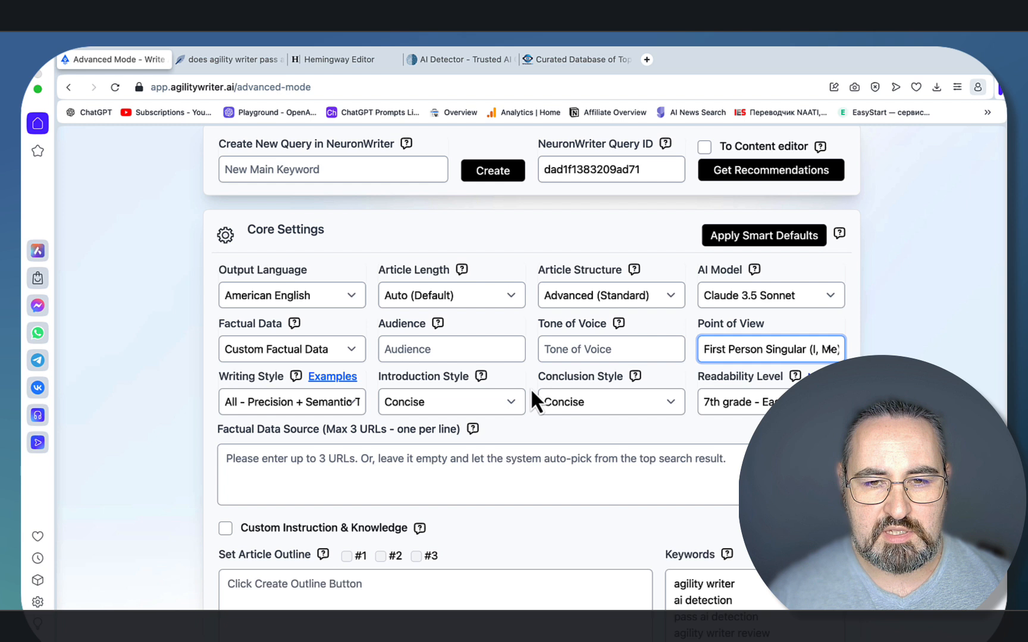
mouse_move(505, 426)
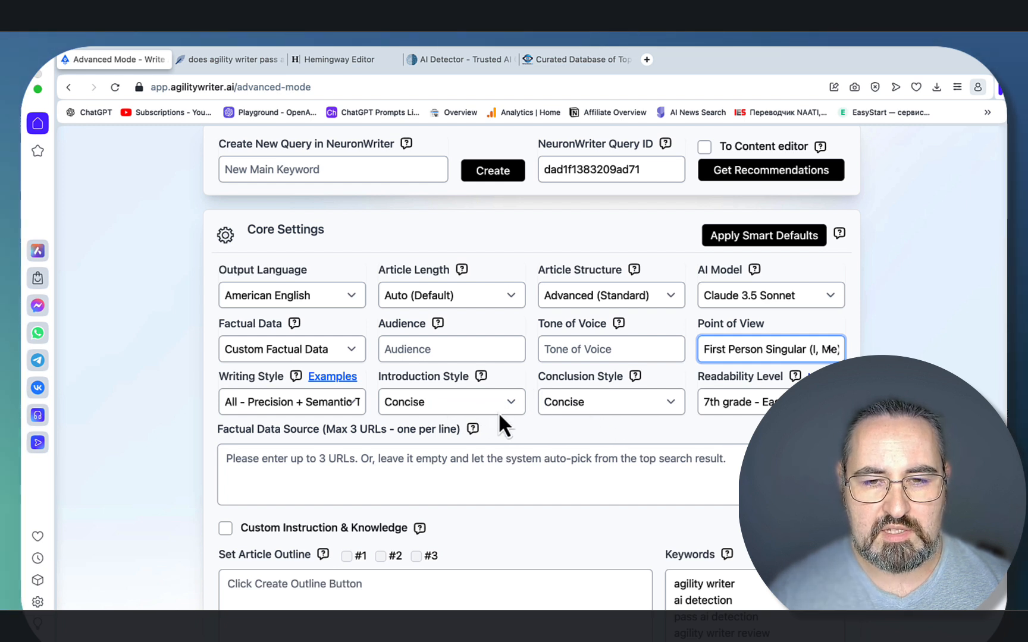
mouse_move(599, 419)
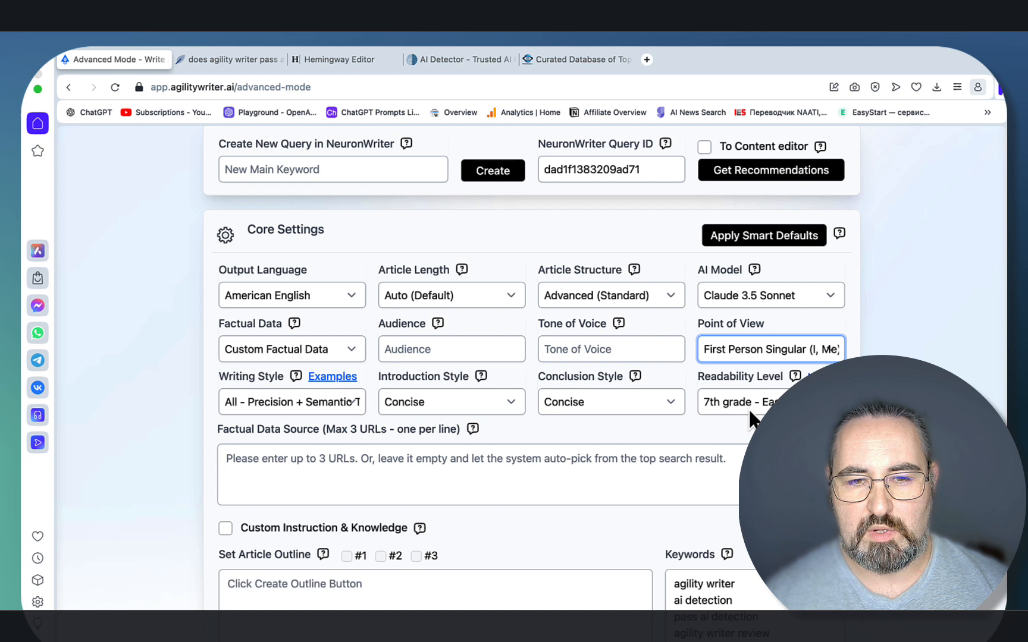
mouse_move(740, 435)
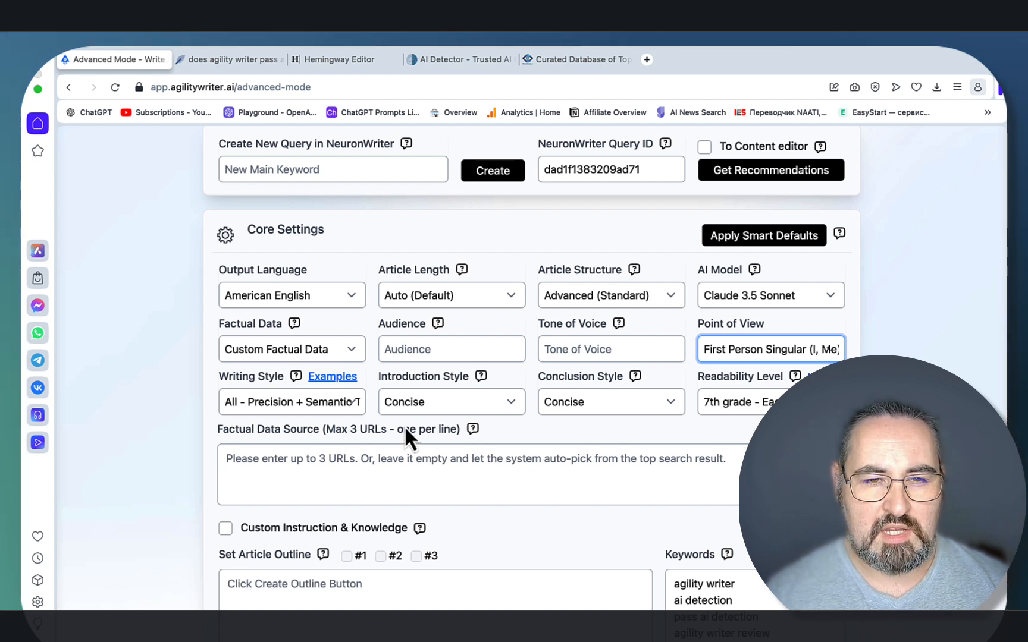
mouse_move(357, 422)
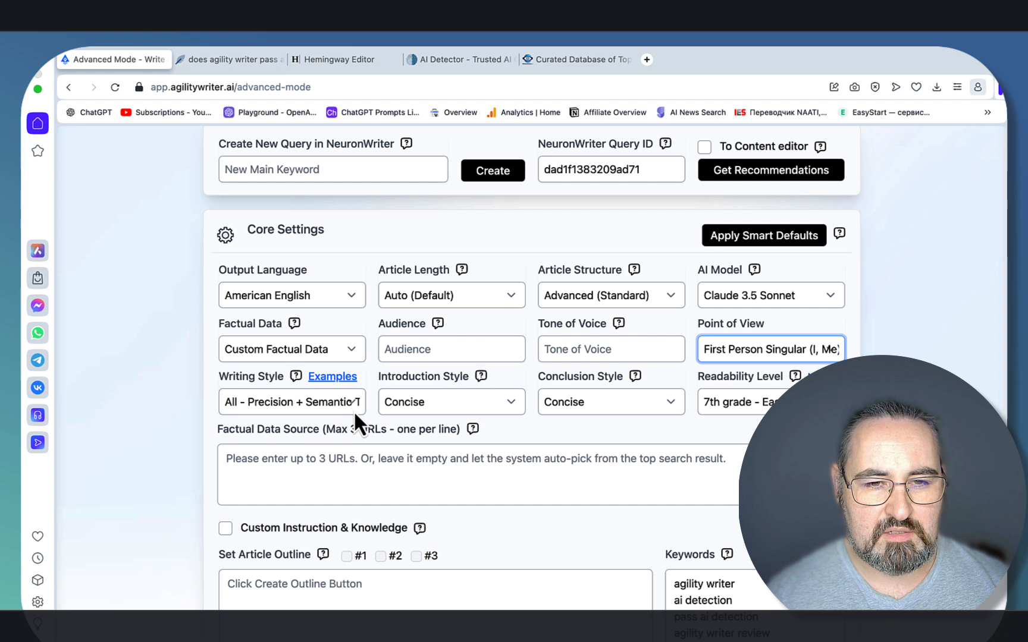
Step: Review the writing style presets and select the Custom writing style
left_click(292, 402)
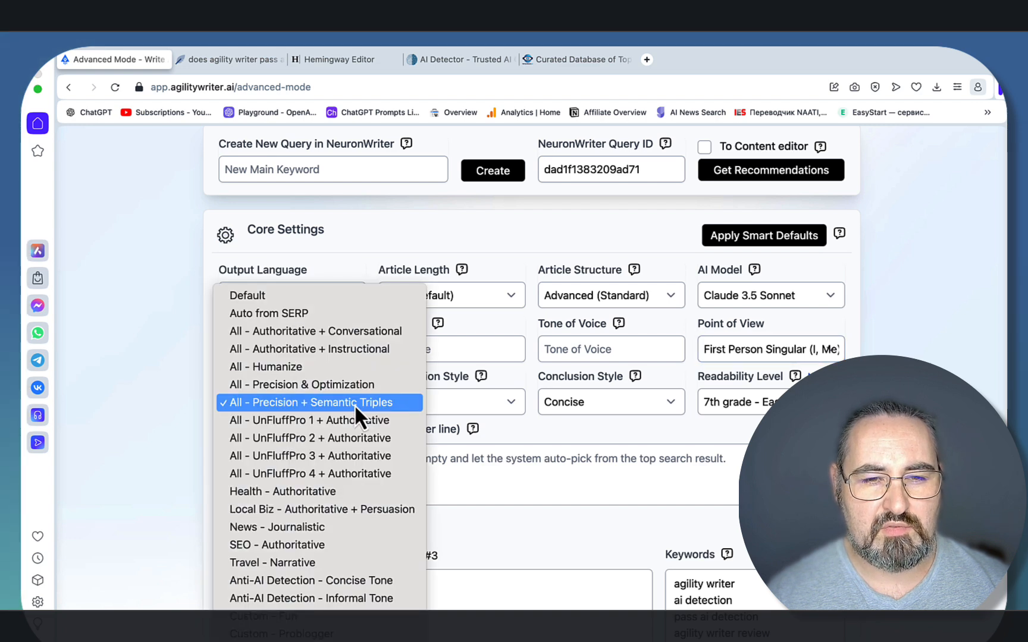
mouse_move(276, 416)
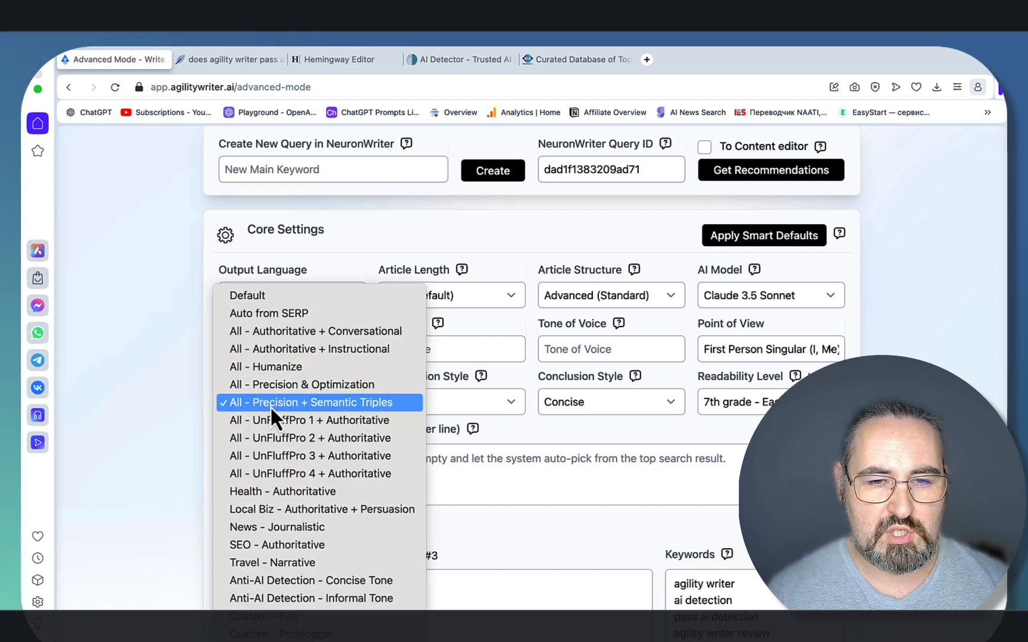
left_click(311, 403)
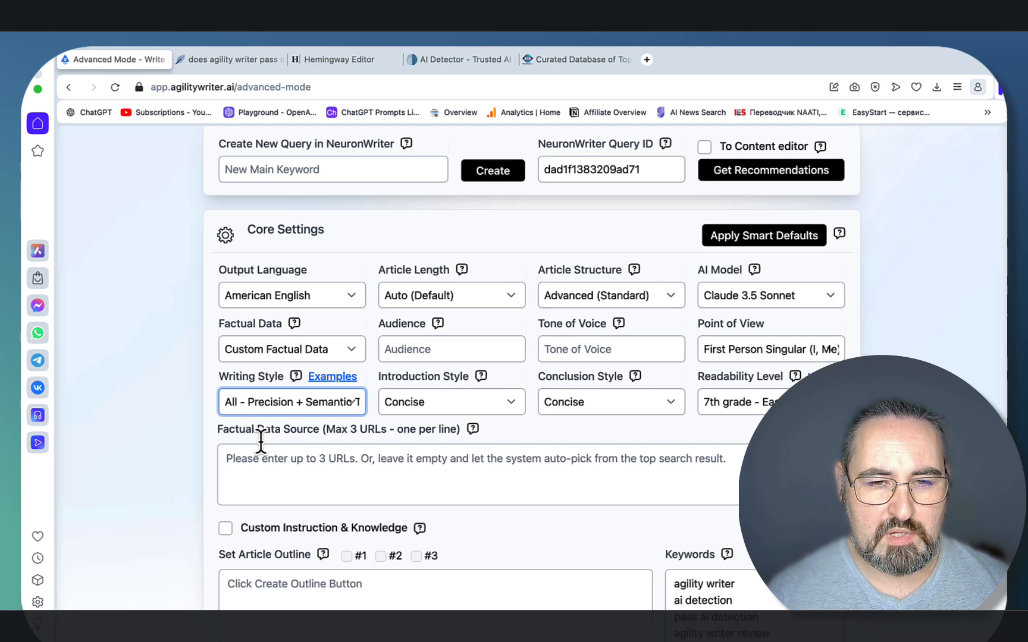
mouse_move(308, 295)
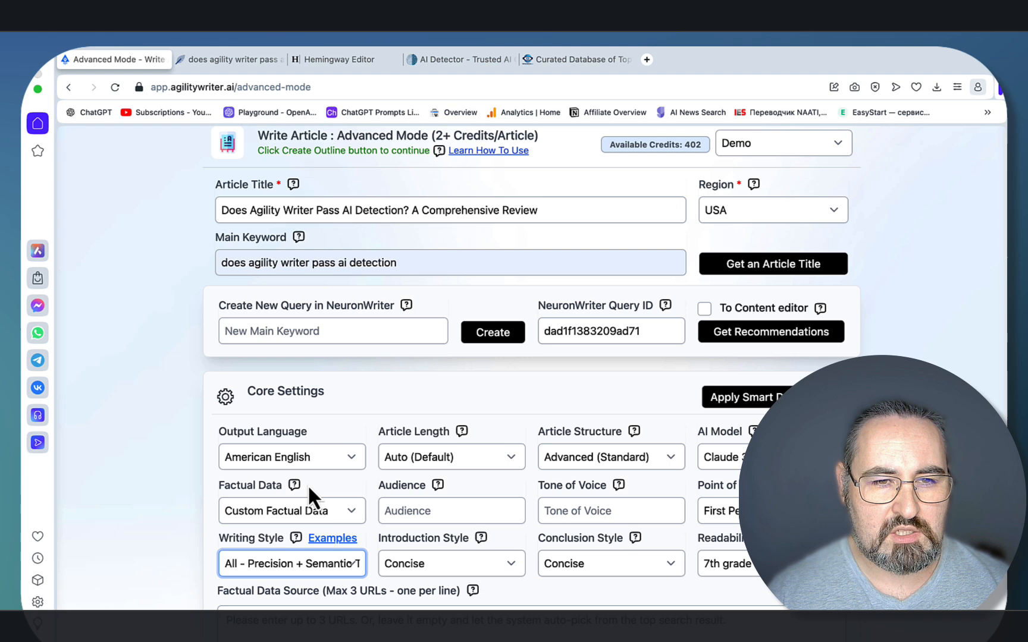
left_click(297, 538)
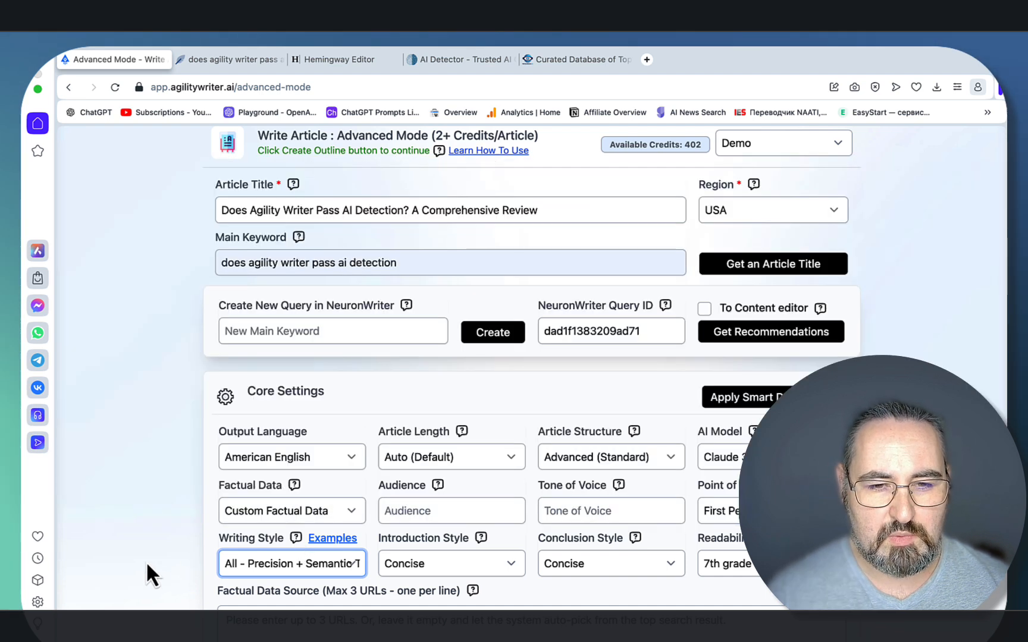
left_click(292, 563)
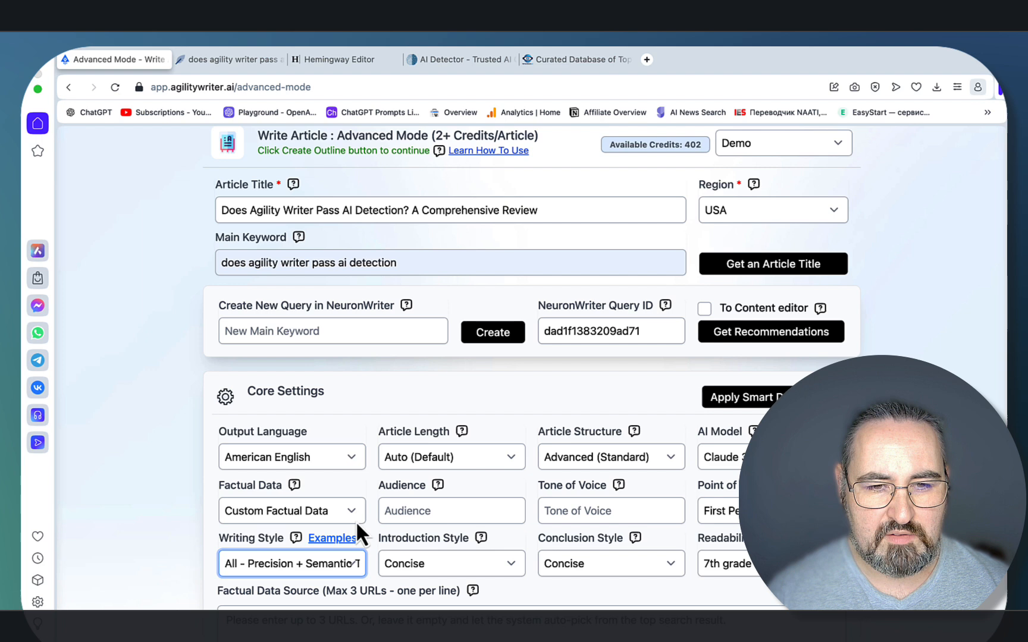
left_click(298, 538)
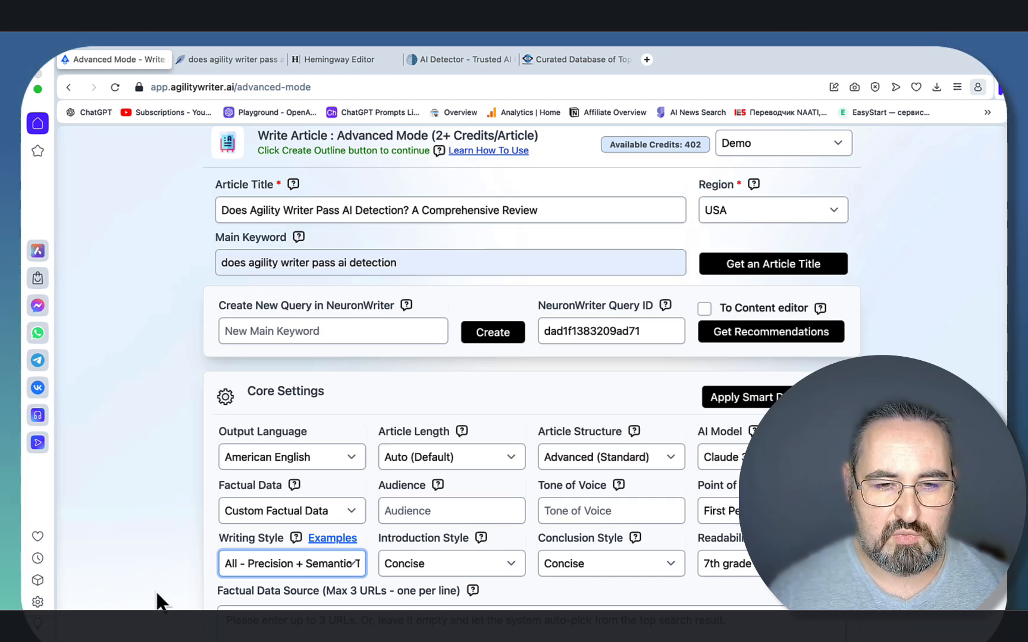
left_click(291, 564)
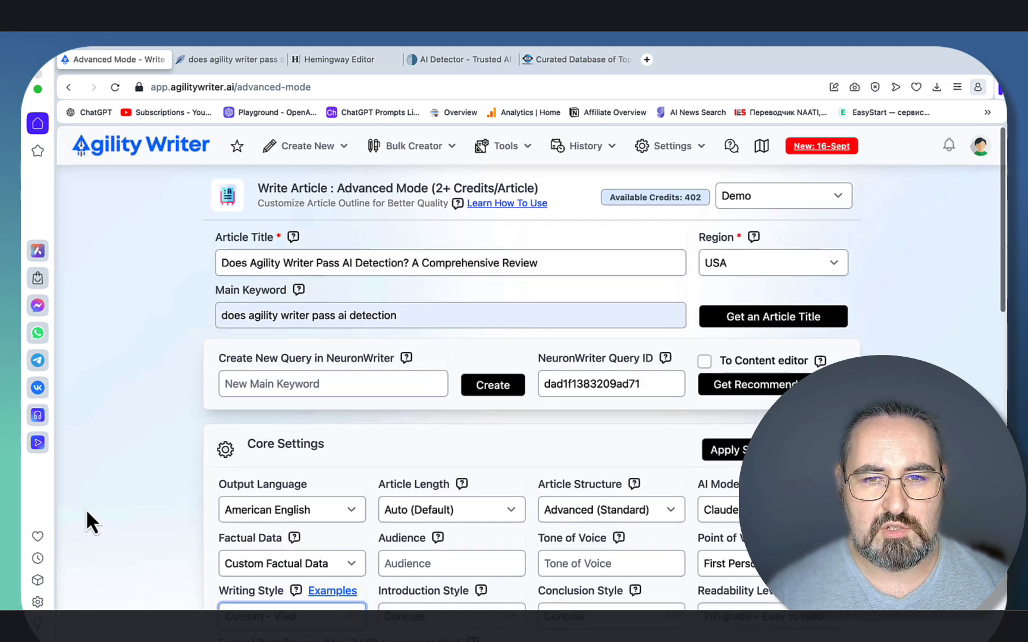
Step: Open Settings > Writing Styles and start naming a new style in the creation form
left_click(669, 146)
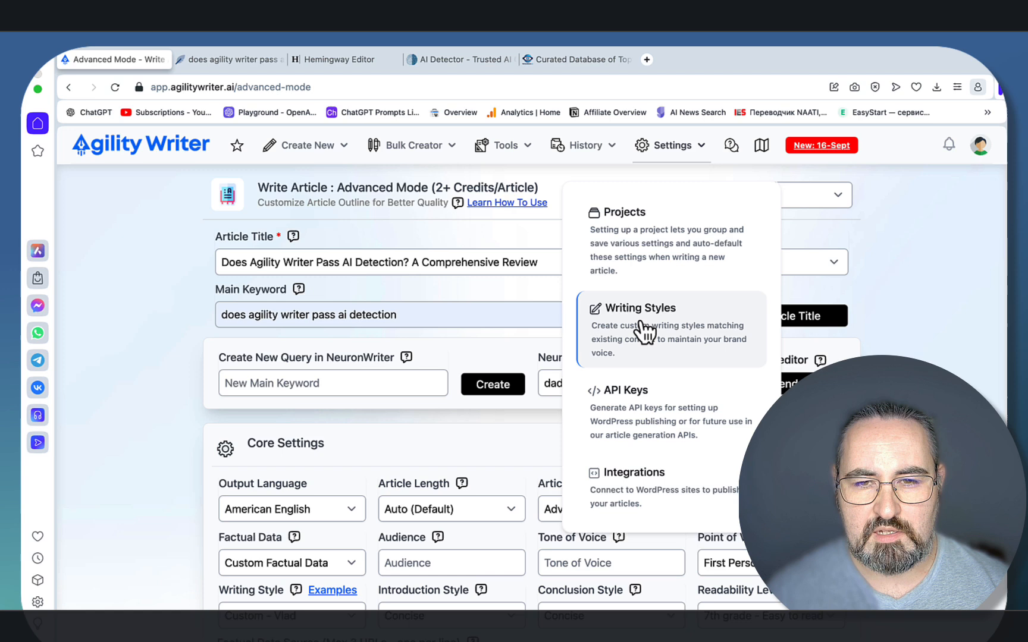
left_click(639, 308)
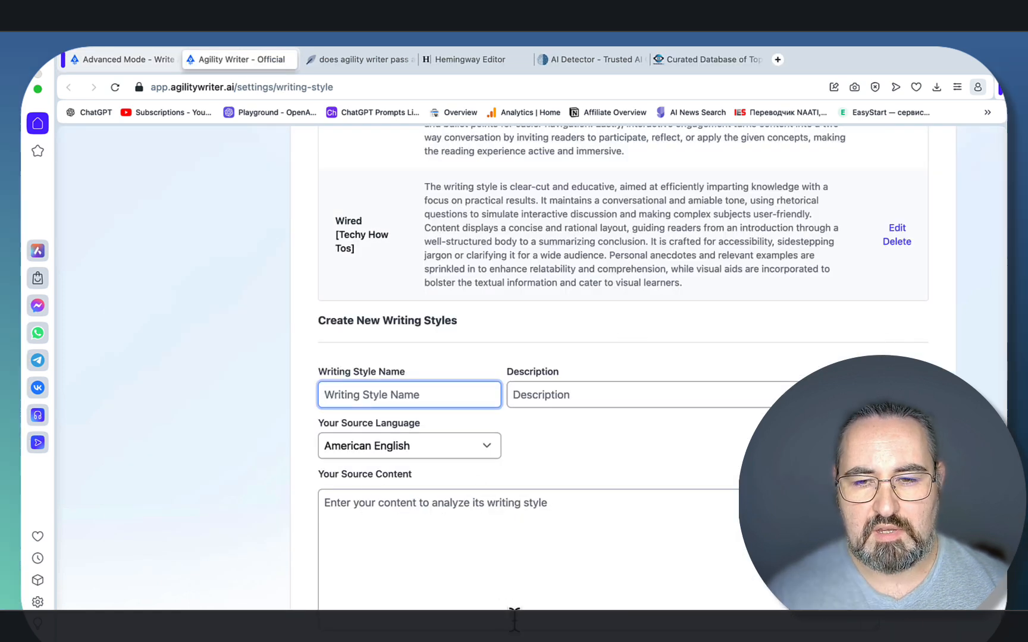
scroll("down", 3)
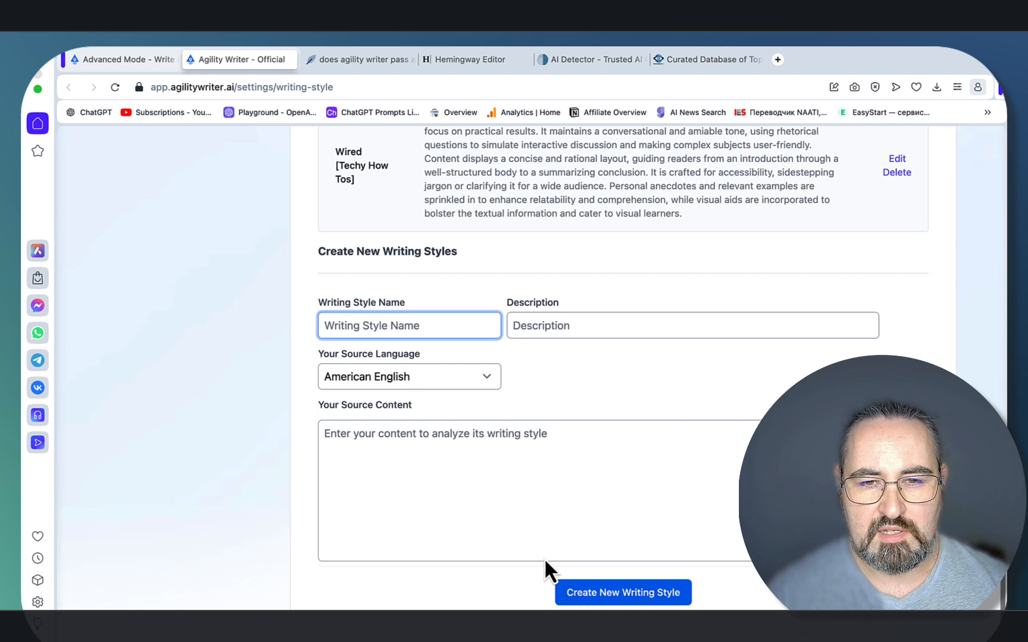
mouse_move(591, 389)
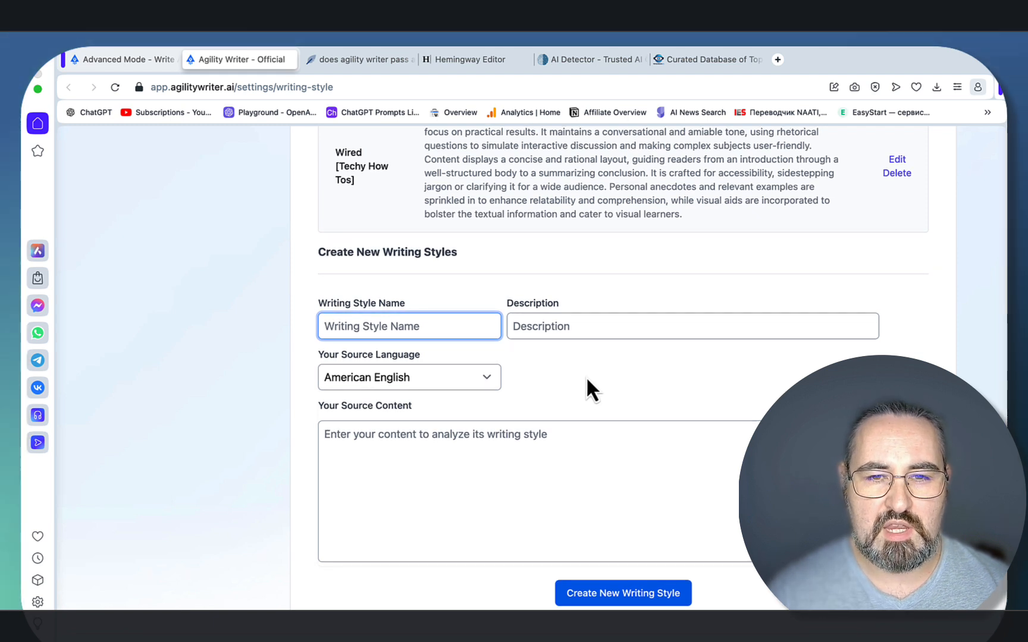
left_click(409, 327)
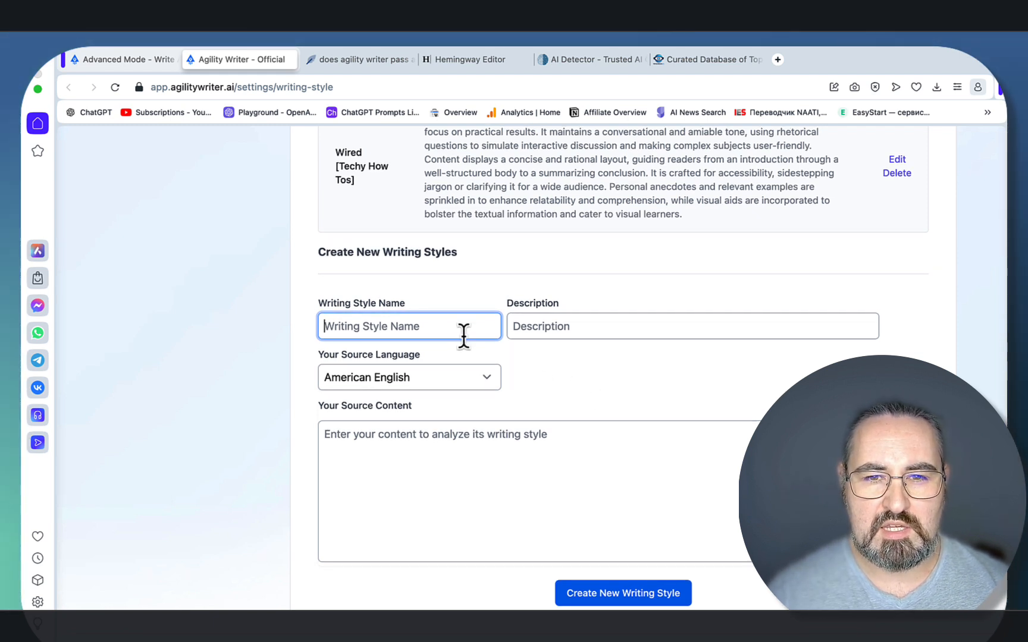
mouse_move(265, 169)
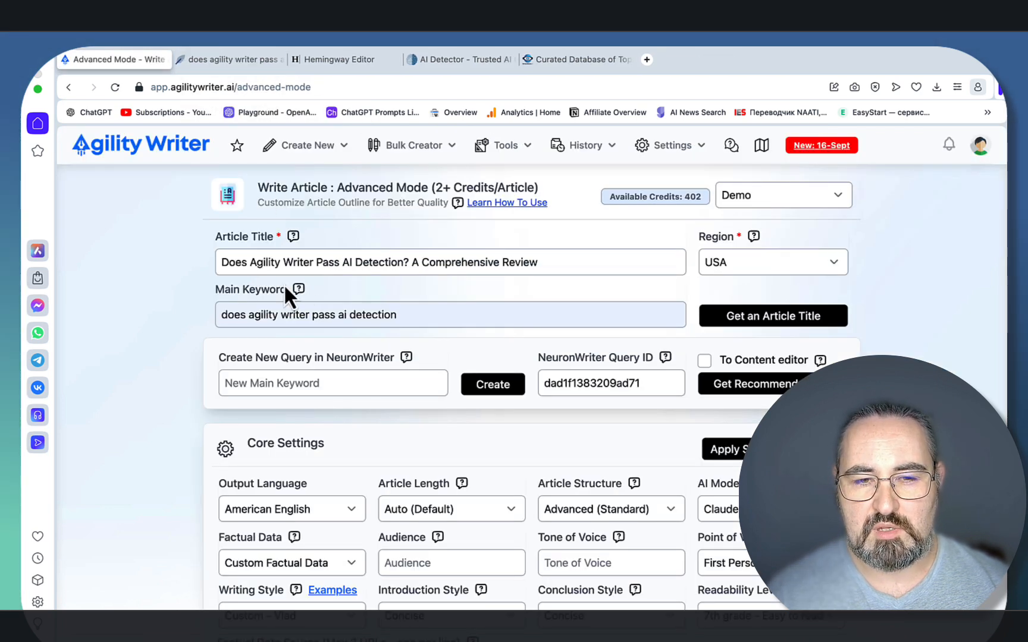
Step: Scroll the article form down to outline option 1, recommending 1000–1320 words
scroll("down", 3)
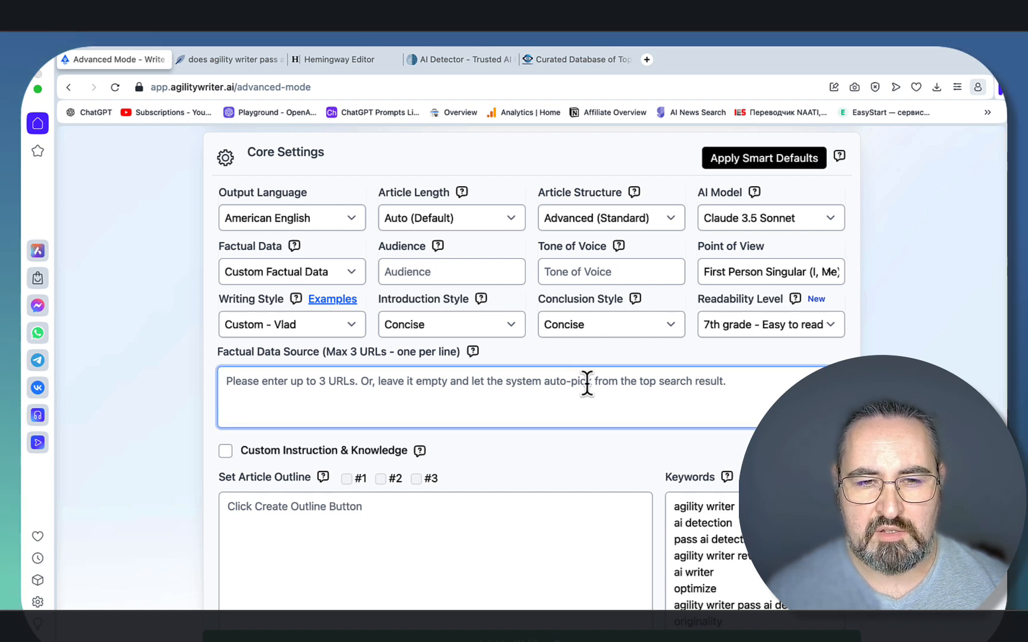
mouse_move(572, 385)
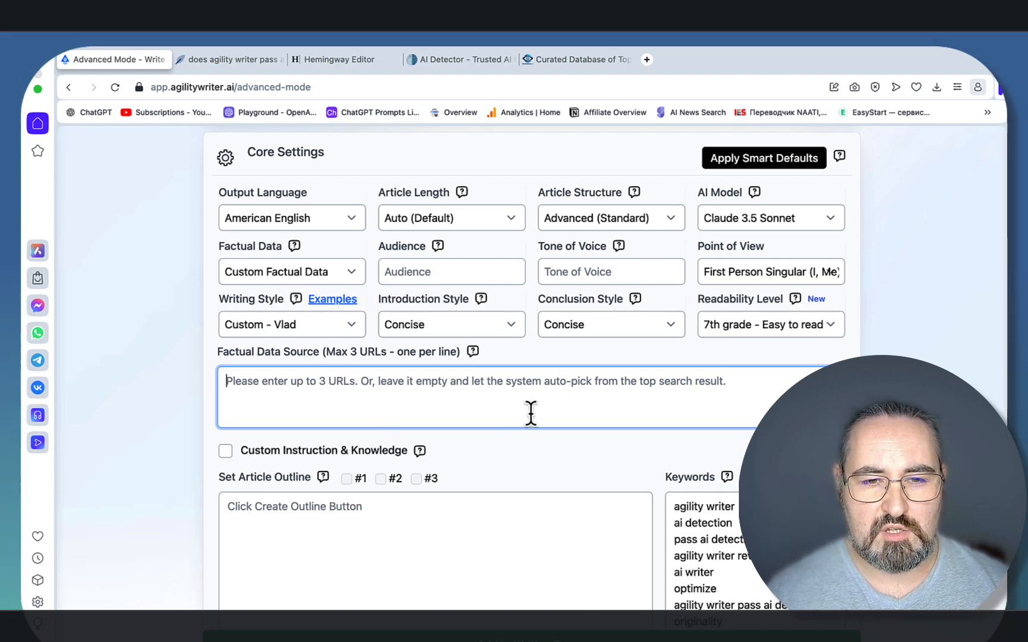
scroll("down", 3)
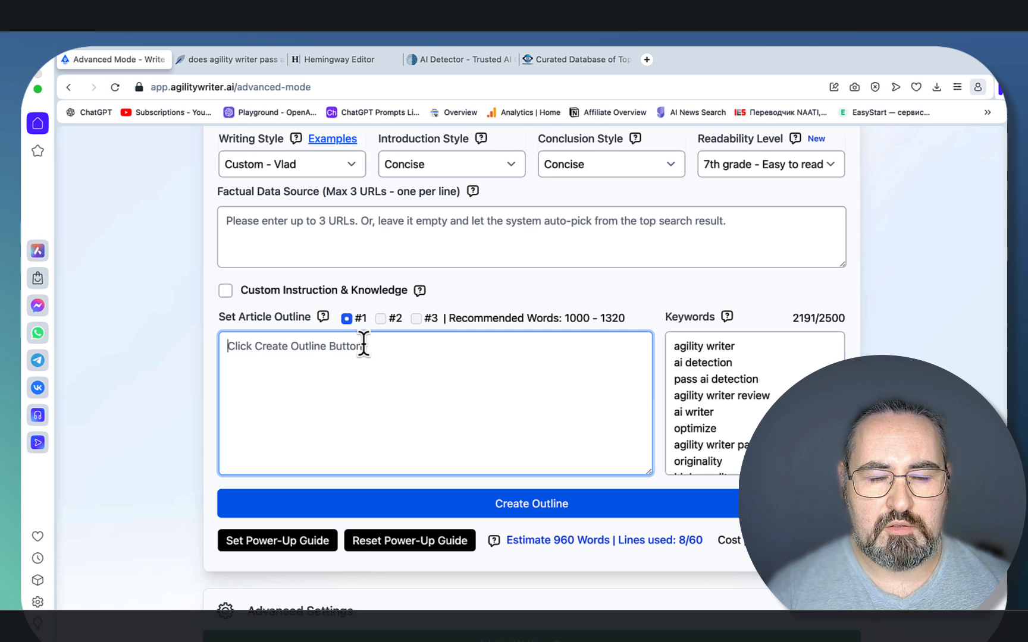
Step: Enable Custom Instruction & Knowledge and scroll through its knowledge and outline fields
left_click(225, 291)
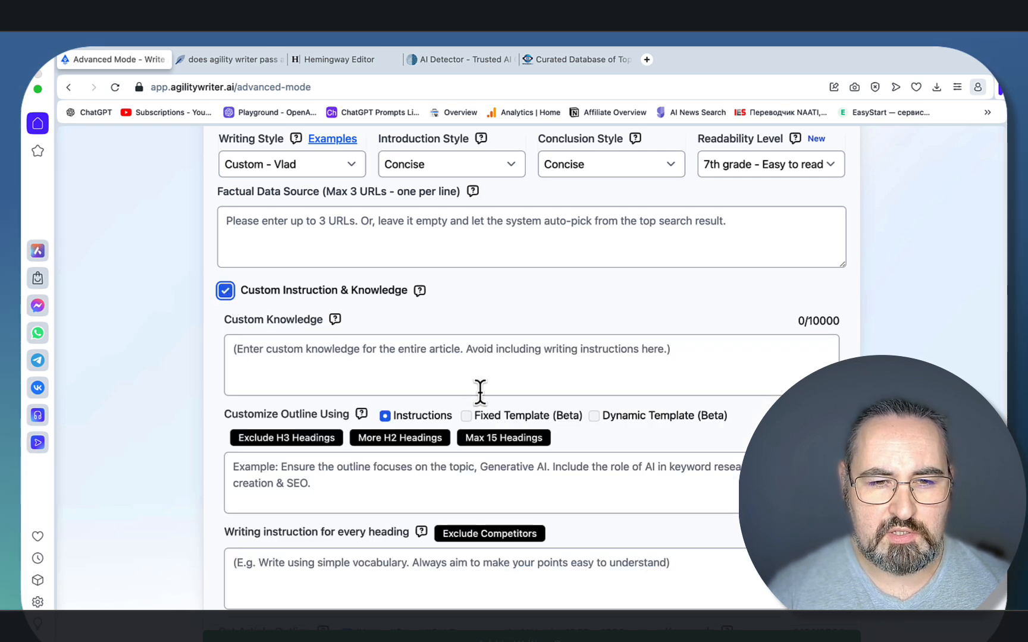
scroll("down", 3)
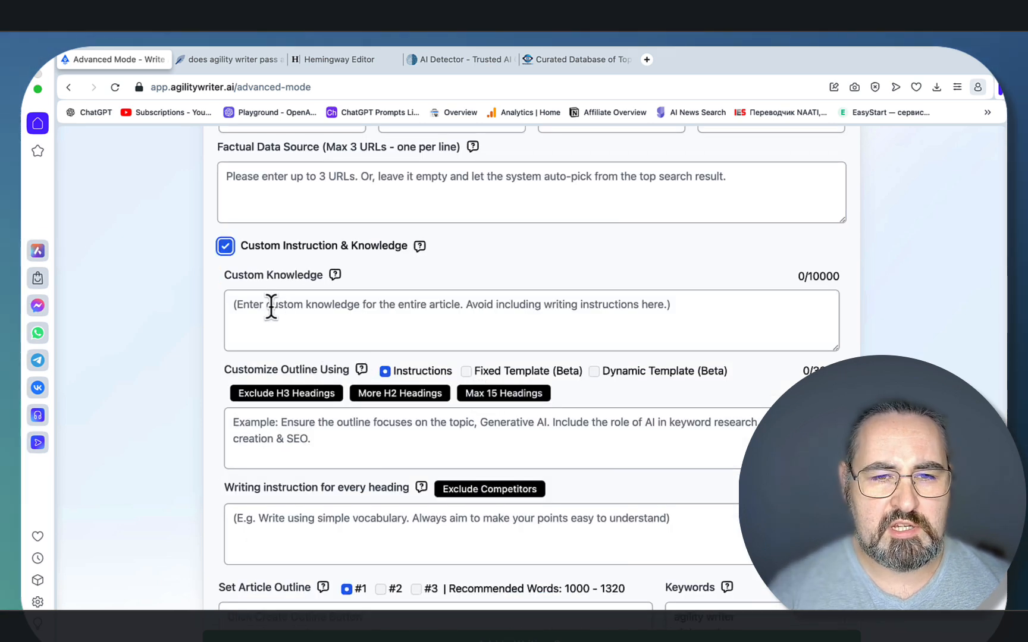
left_click(531, 321)
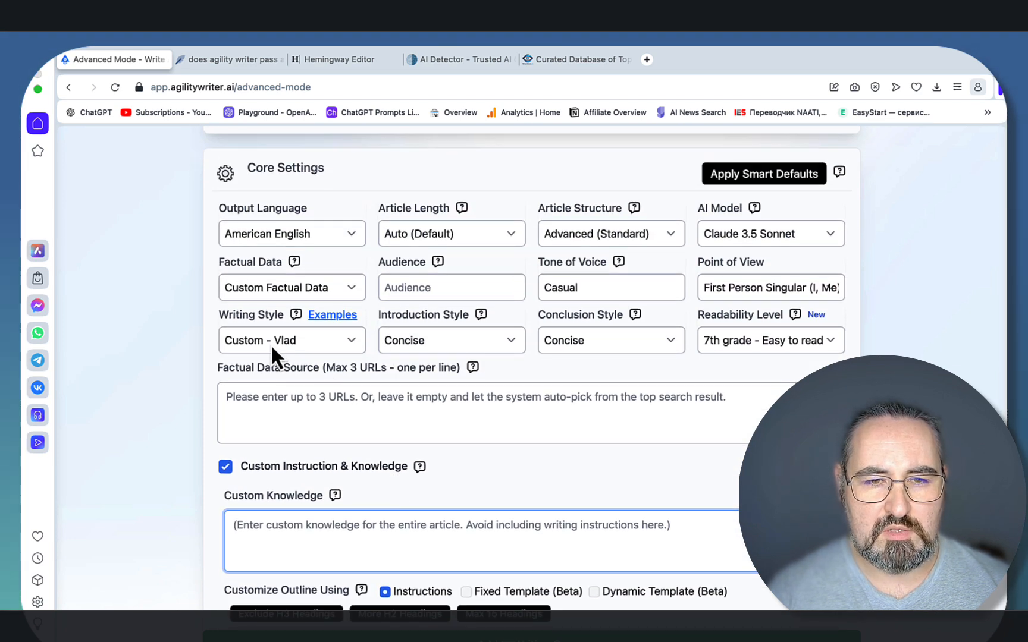
scroll("down", 3)
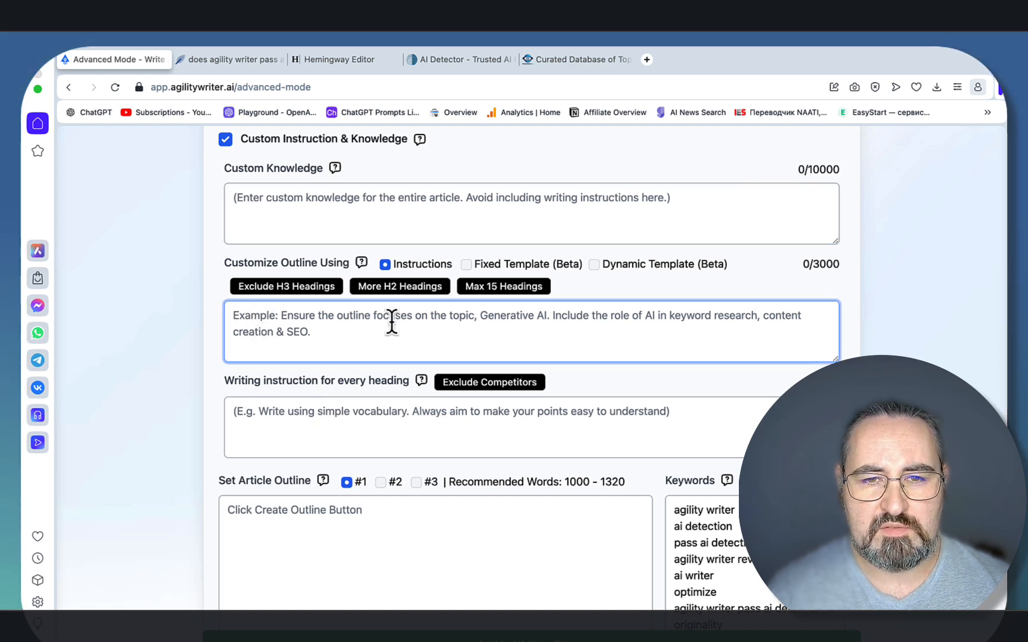
mouse_move(388, 276)
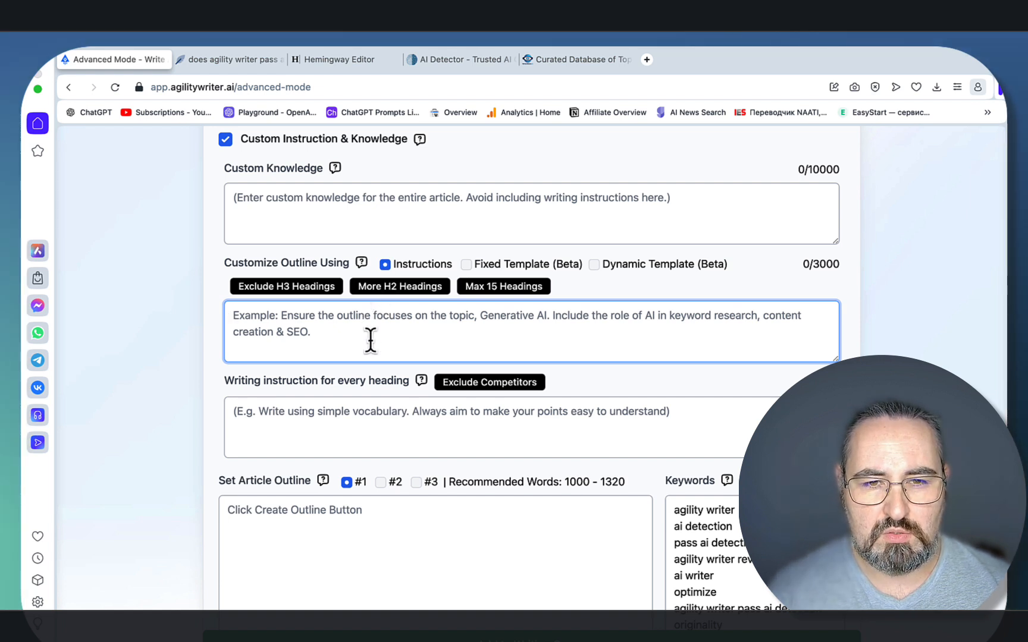
mouse_move(381, 306)
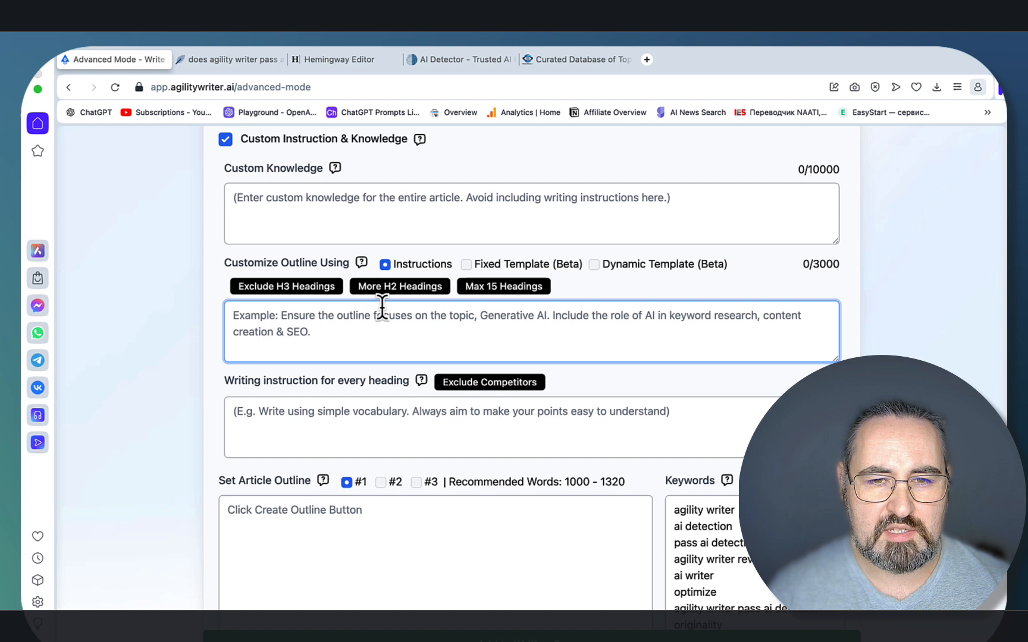
Step: Select the Fixed Template (Beta) option under Customize Outline Using
left_click(465, 264)
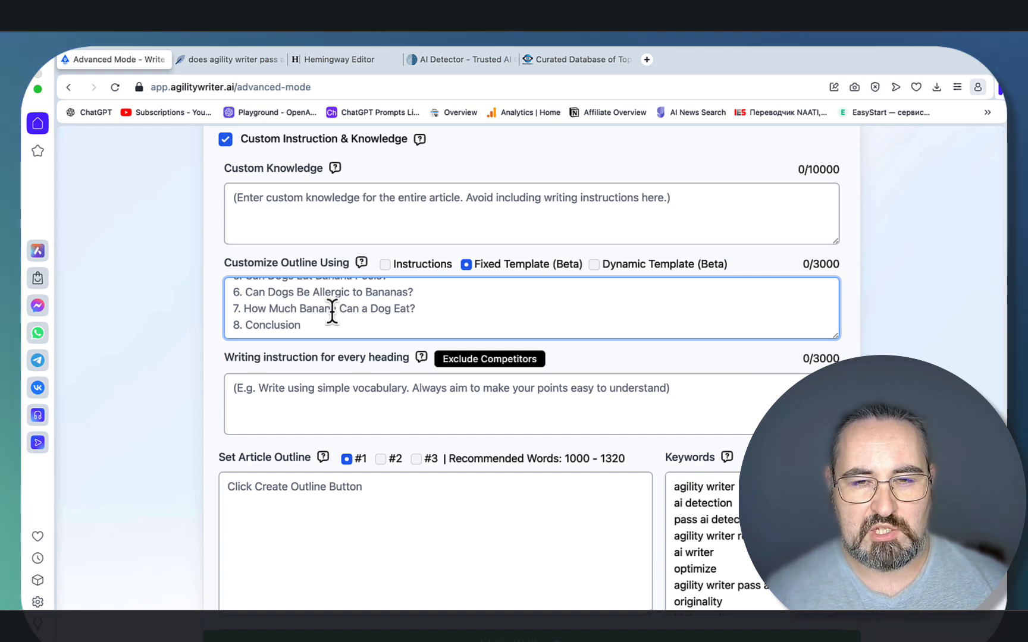
mouse_move(601, 272)
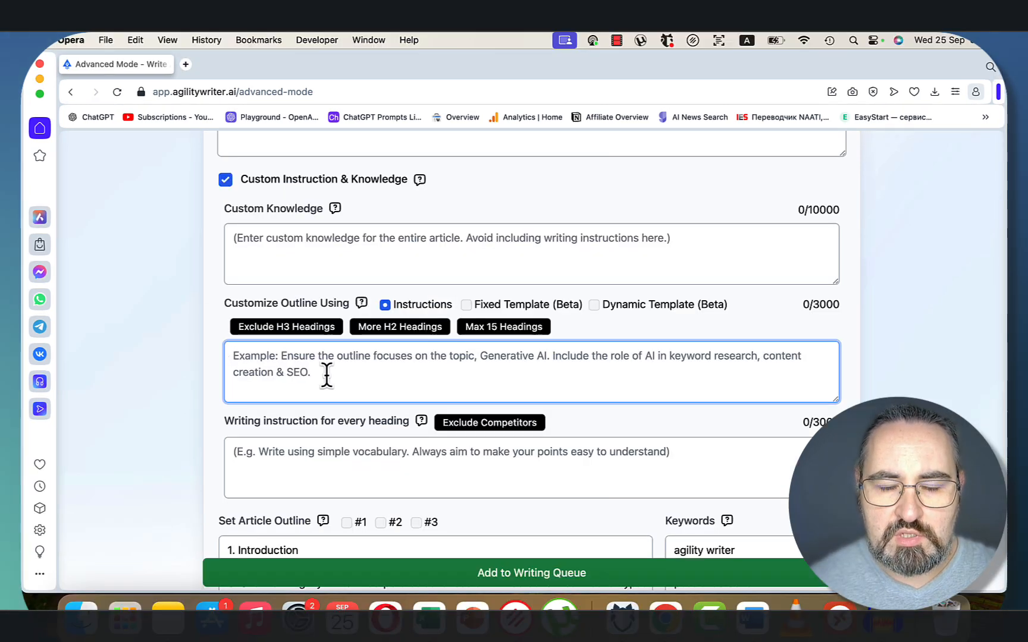
Step: Add an outline instruction: the second H2 must match the main keyword and its search intent
type("make sure the seo")
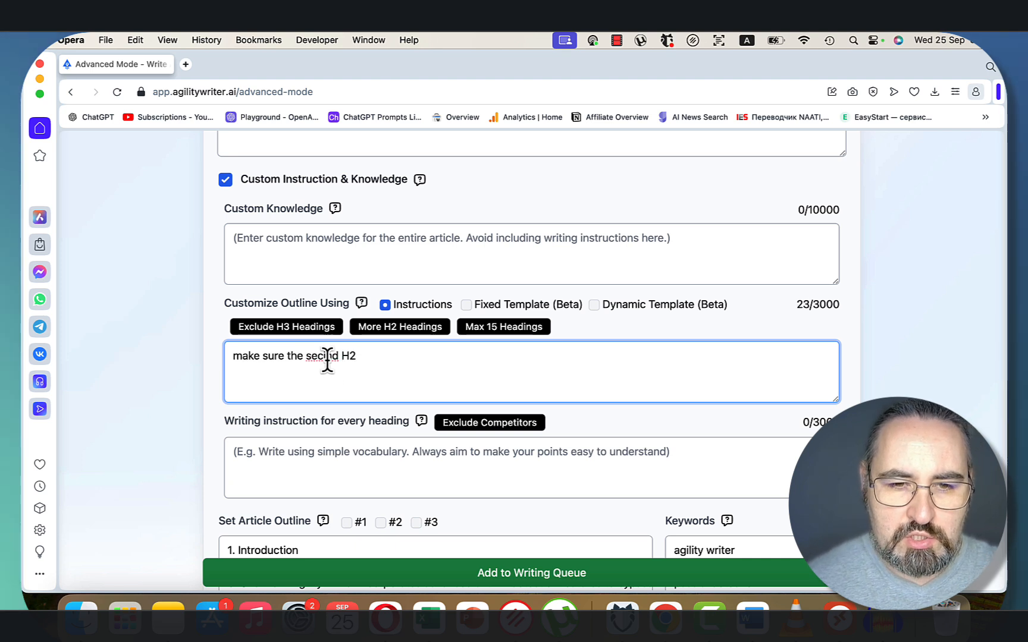
type("second")
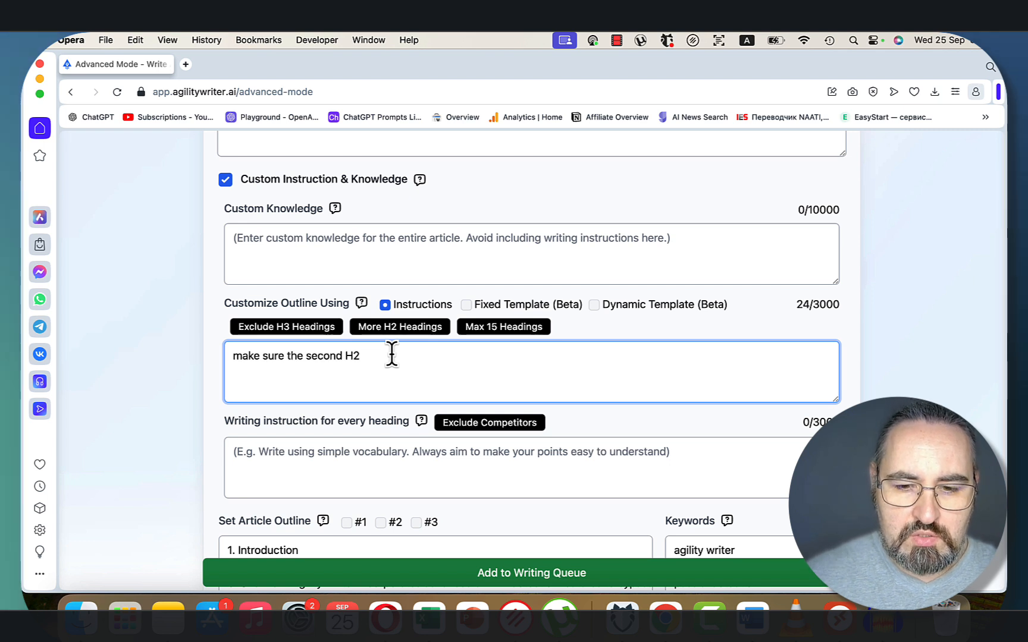
type("is the same as the ma")
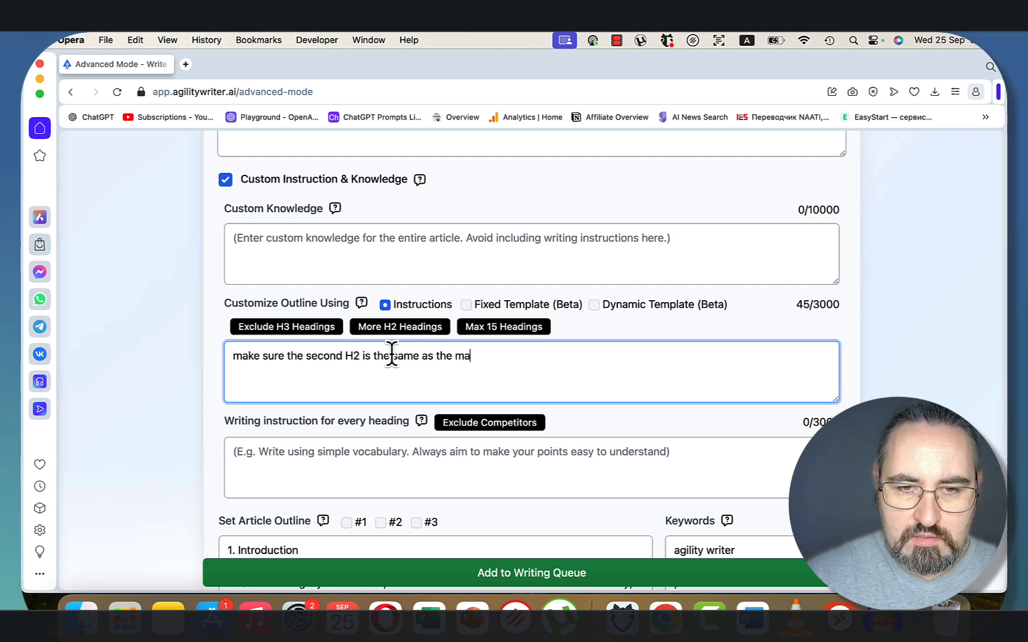
type("in keyword")
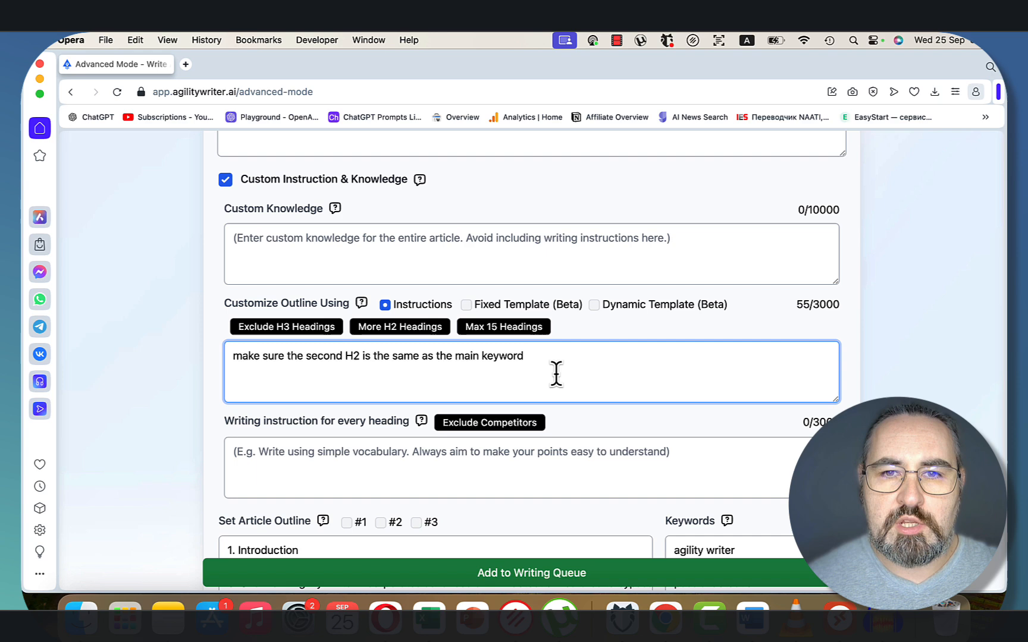
mouse_move(583, 369)
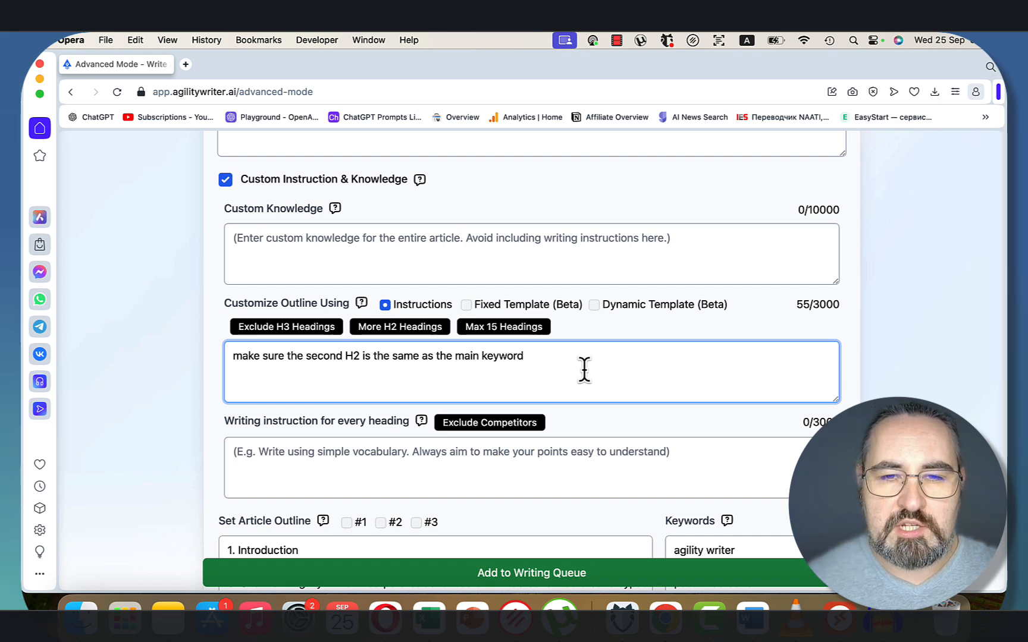
type("and addresses the")
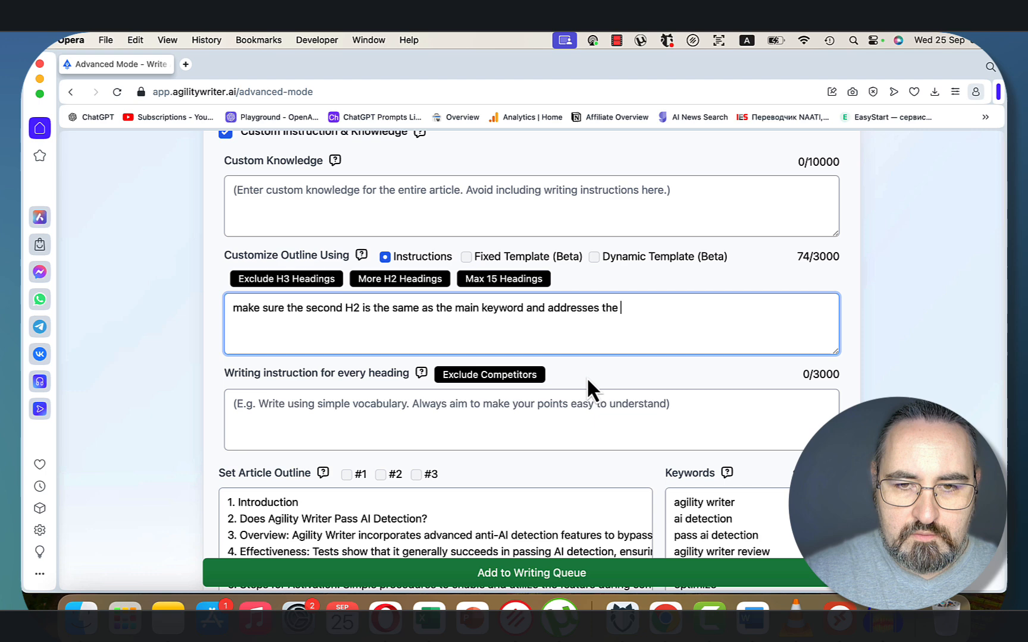
type("search intertn")
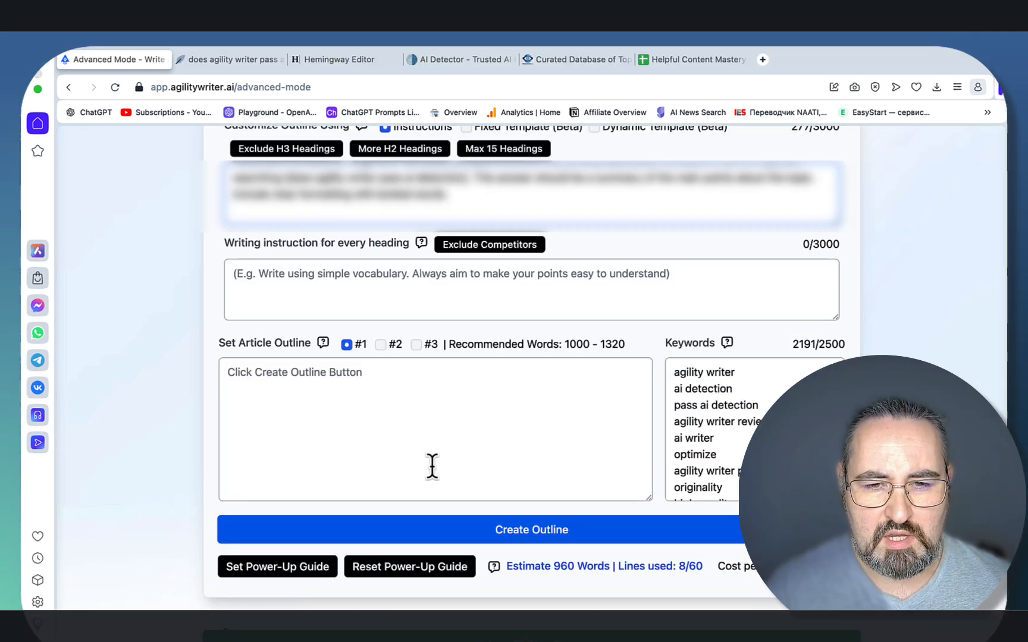
Step: Generate the outline and keep outline #1, opening with Introduction and AI detection capabilities
left_click(531, 529)
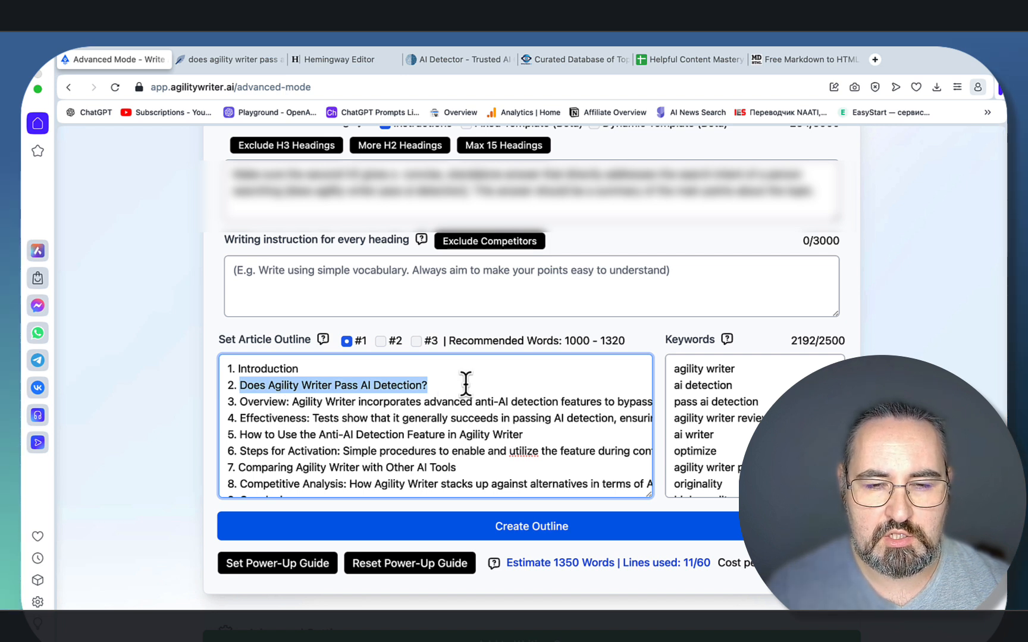
mouse_move(375, 362)
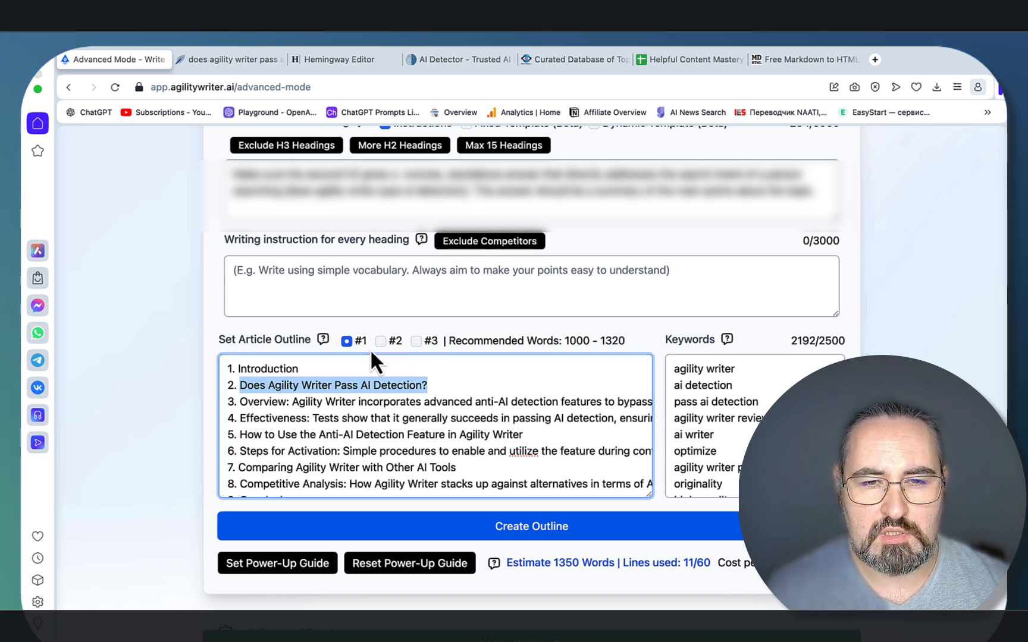
left_click(416, 341)
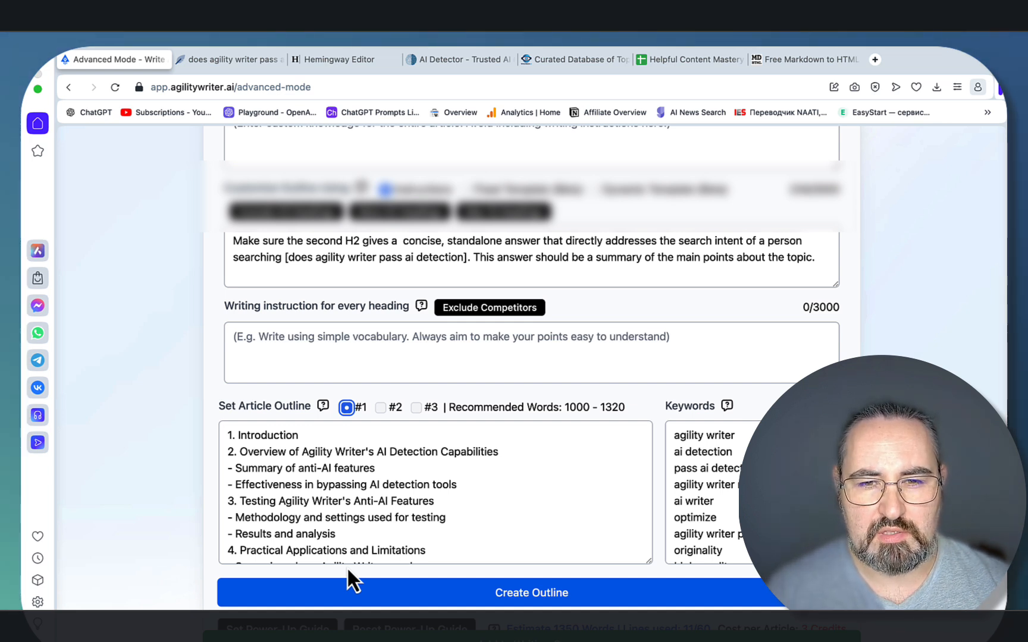
mouse_move(380, 544)
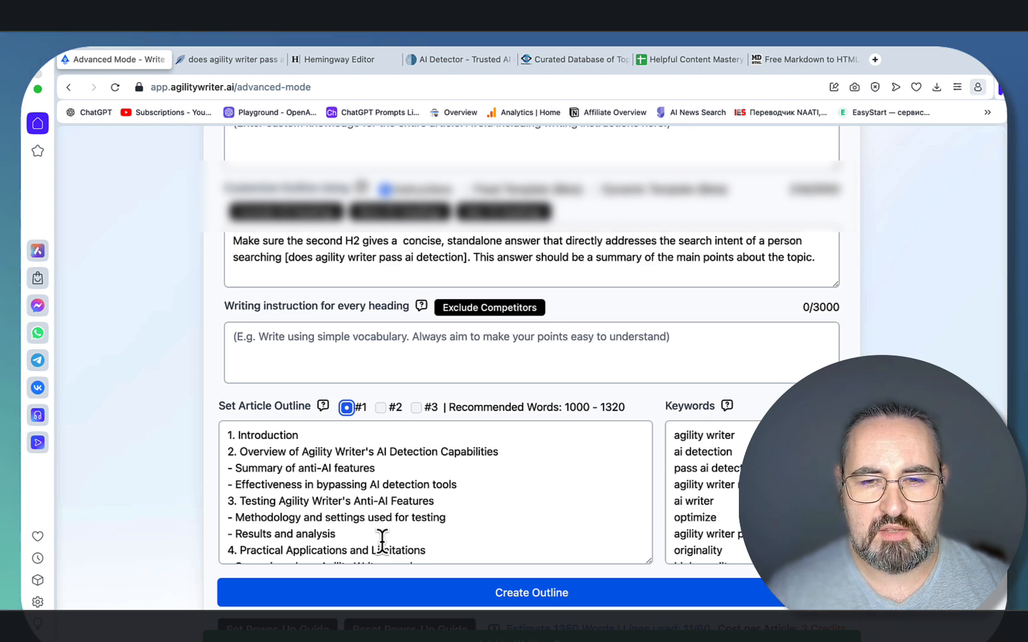
scroll("down", 3)
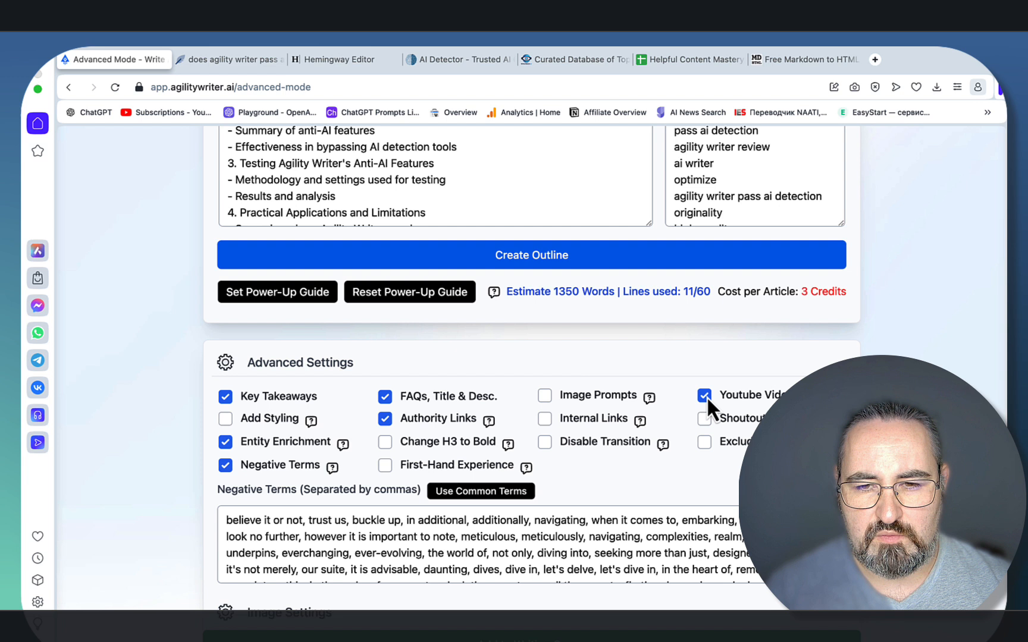
Step: Enable Shoutout, Exclude and Internal Links, and start entering trickmenot.ai article URLs
left_click(704, 419)
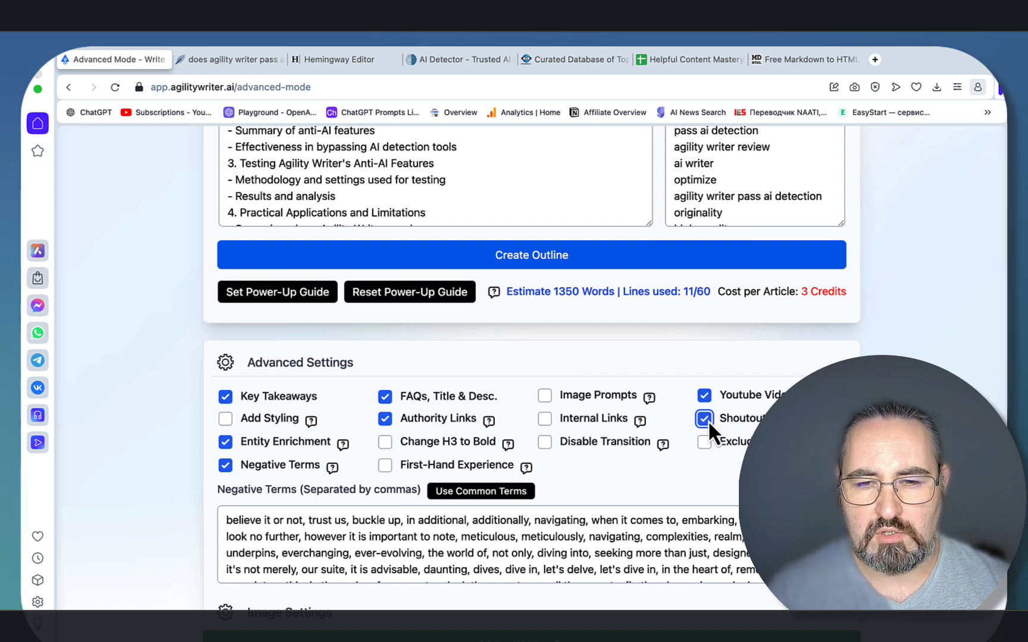
mouse_move(708, 439)
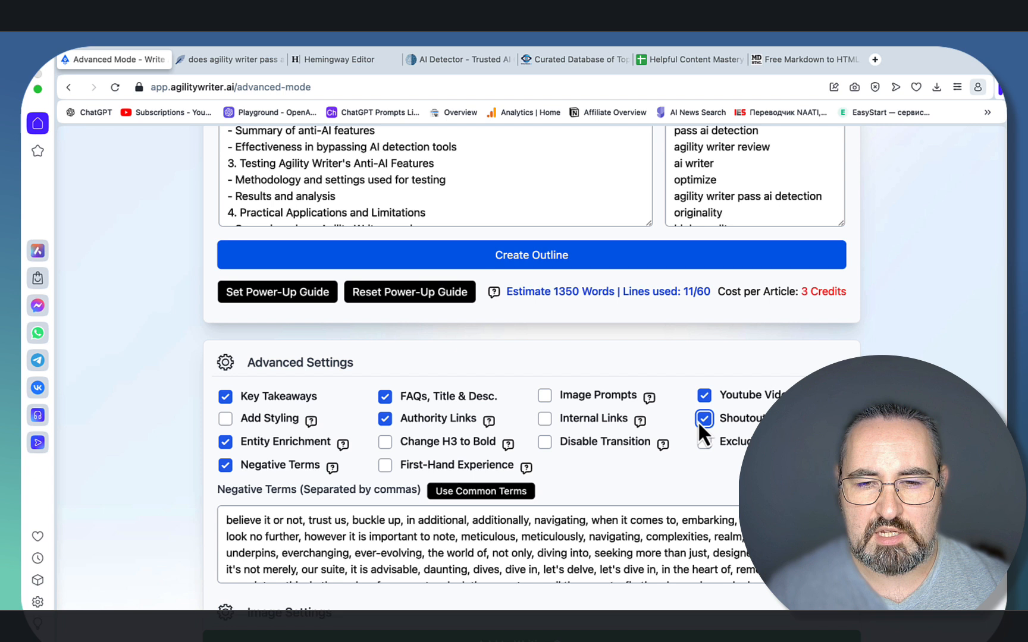
left_click(703, 418)
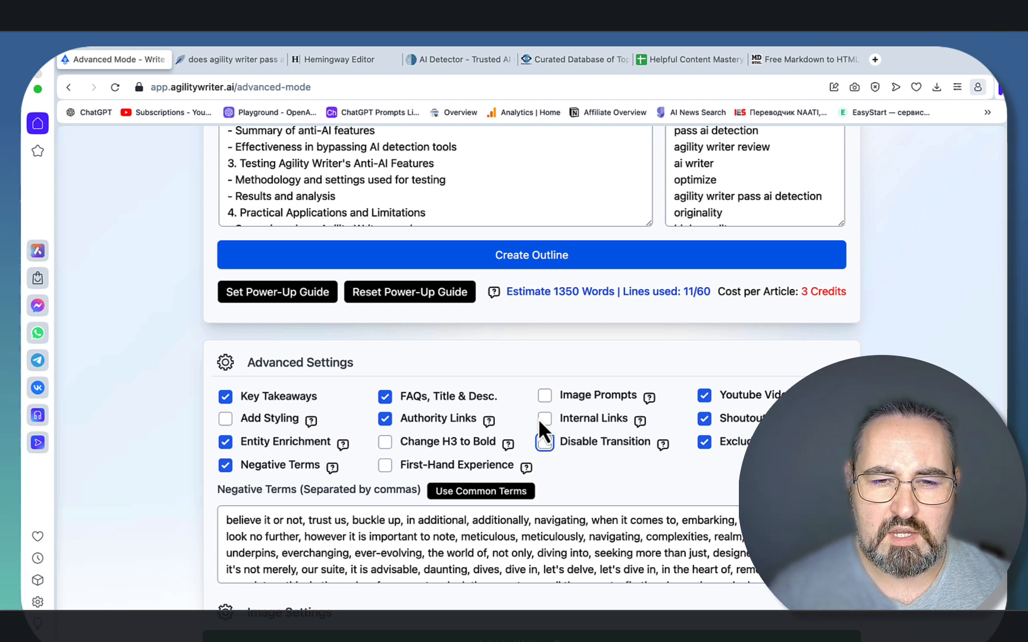
left_click(544, 419)
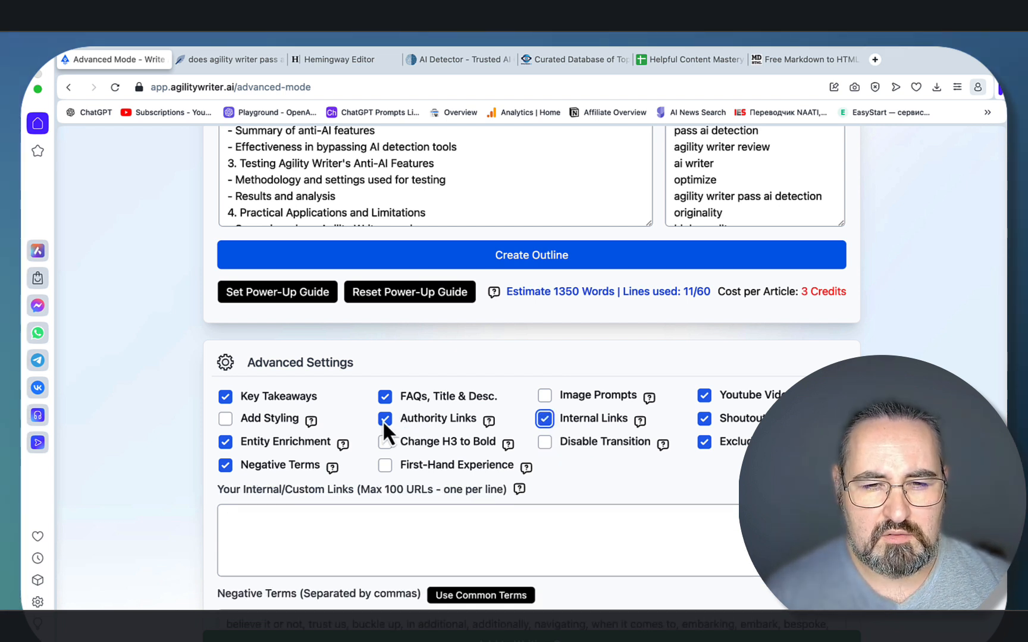
left_click(385, 396)
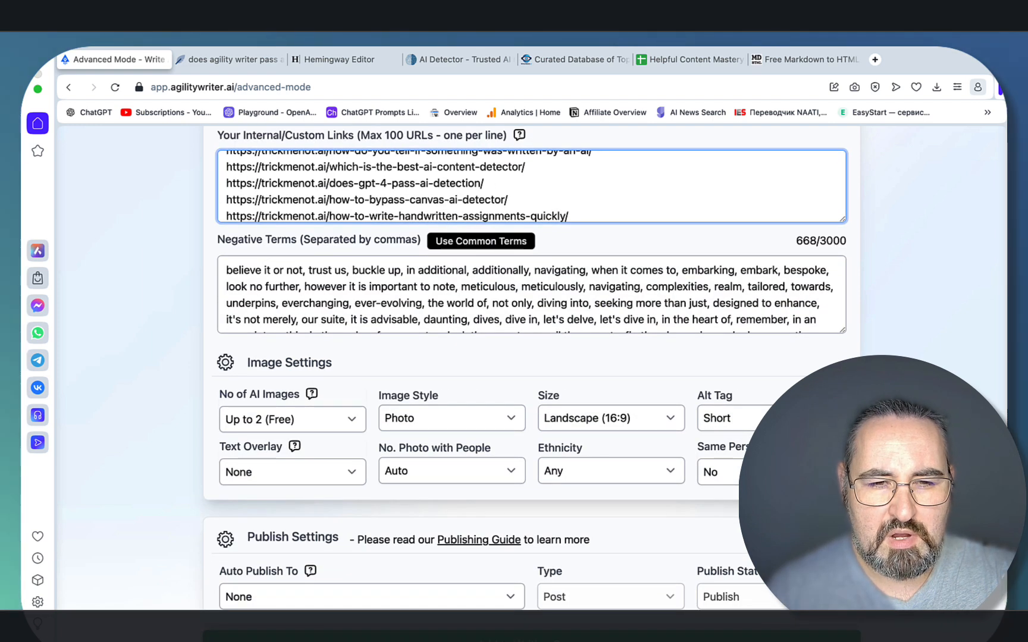
mouse_move(592, 518)
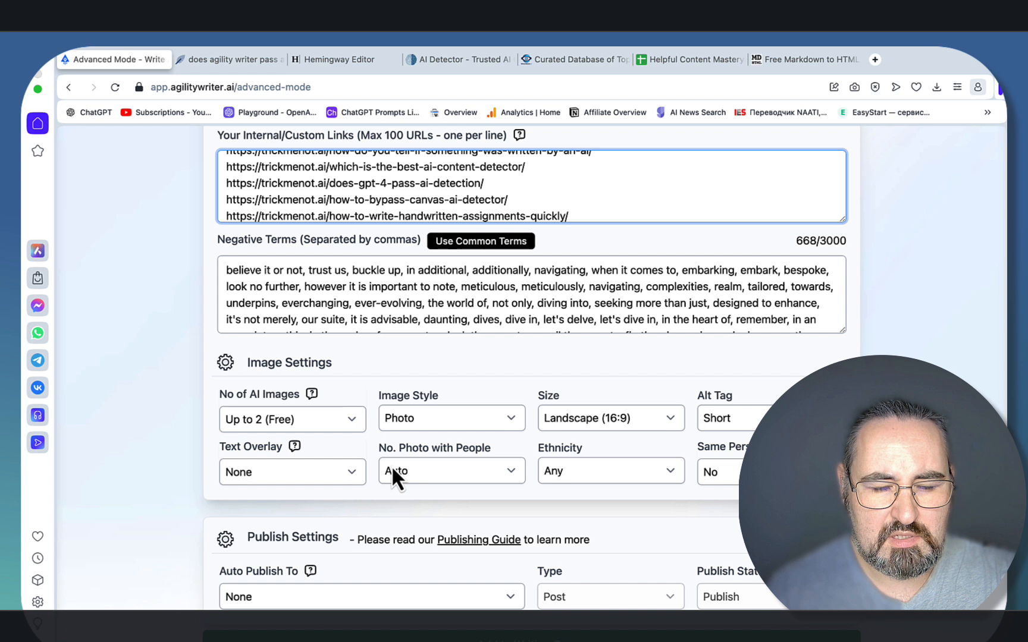
Step: Set Text Overlay to '1 Image - Blue Background' and keep Up to 2 (Free) AI images
left_click(291, 472)
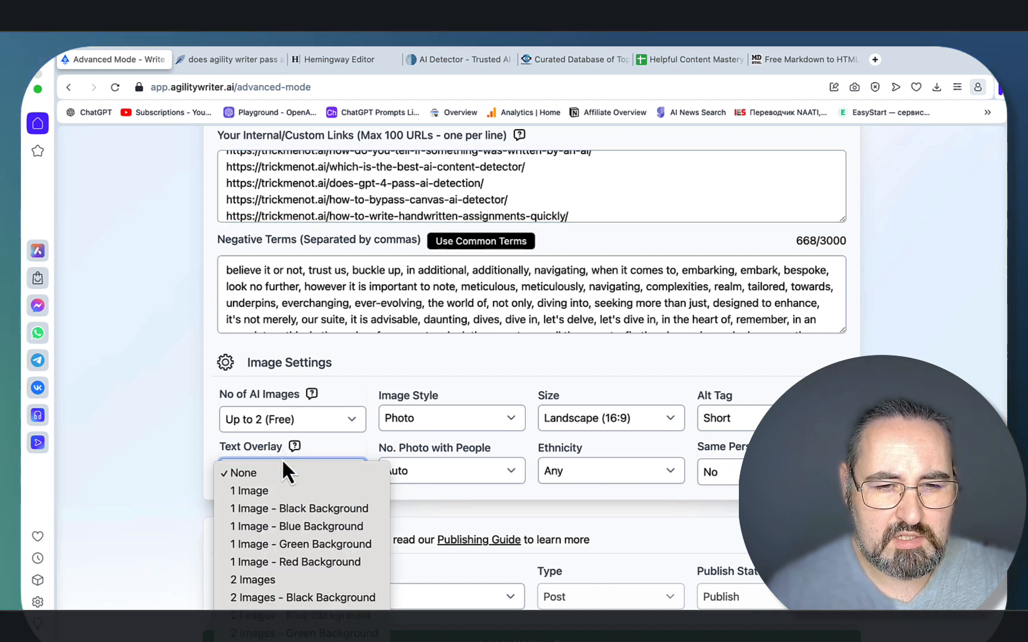
left_click(296, 526)
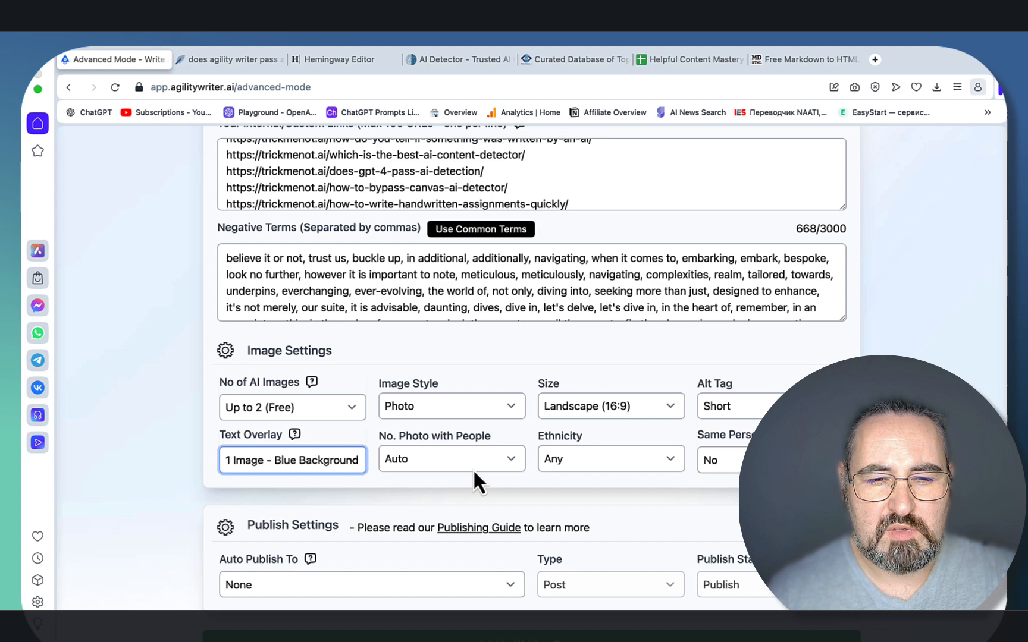
left_click(291, 406)
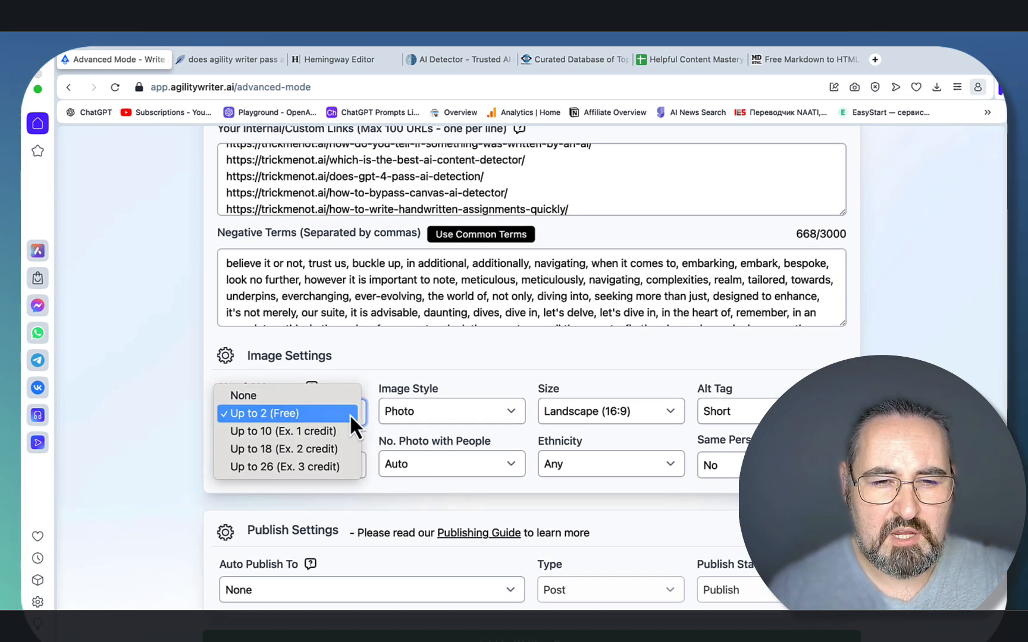
left_click(261, 412)
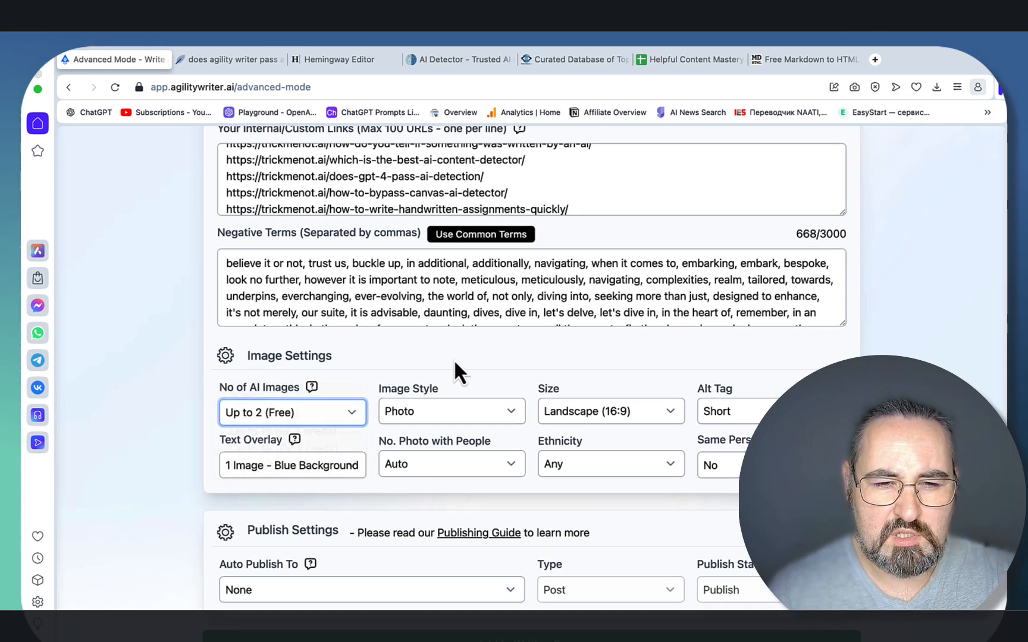
Step: Queue 'Does Agility Writer Pass AI Detection 2024' for writing
scroll("down", 3)
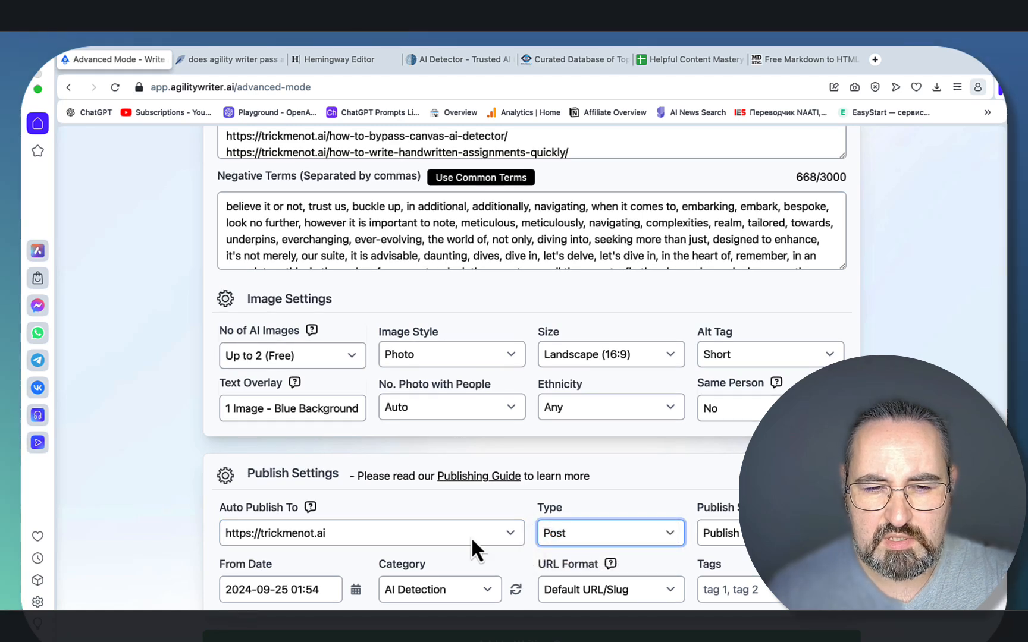
left_click(734, 532)
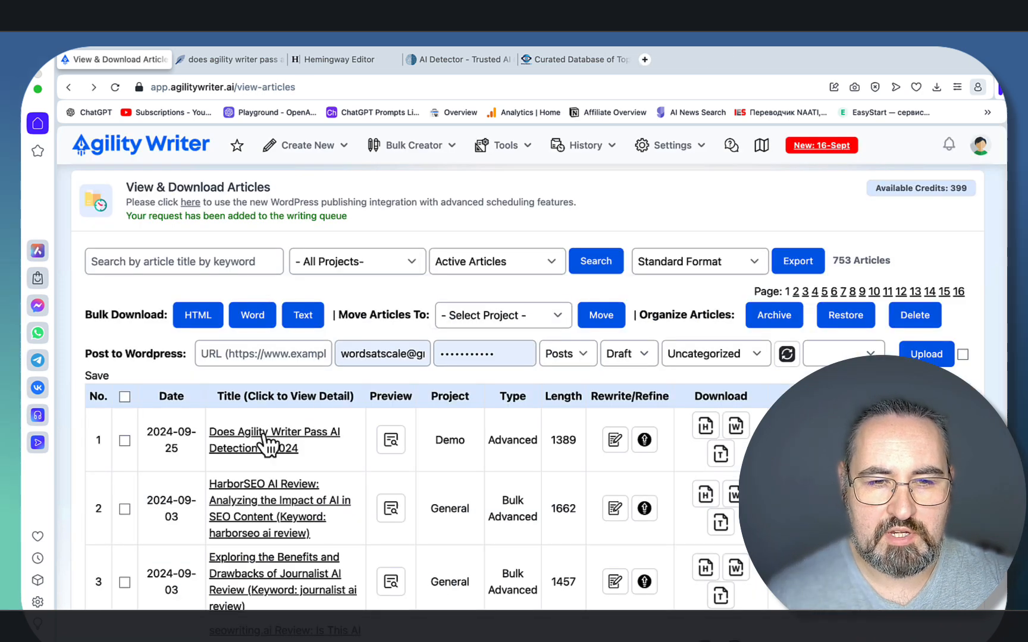
left_click(274, 439)
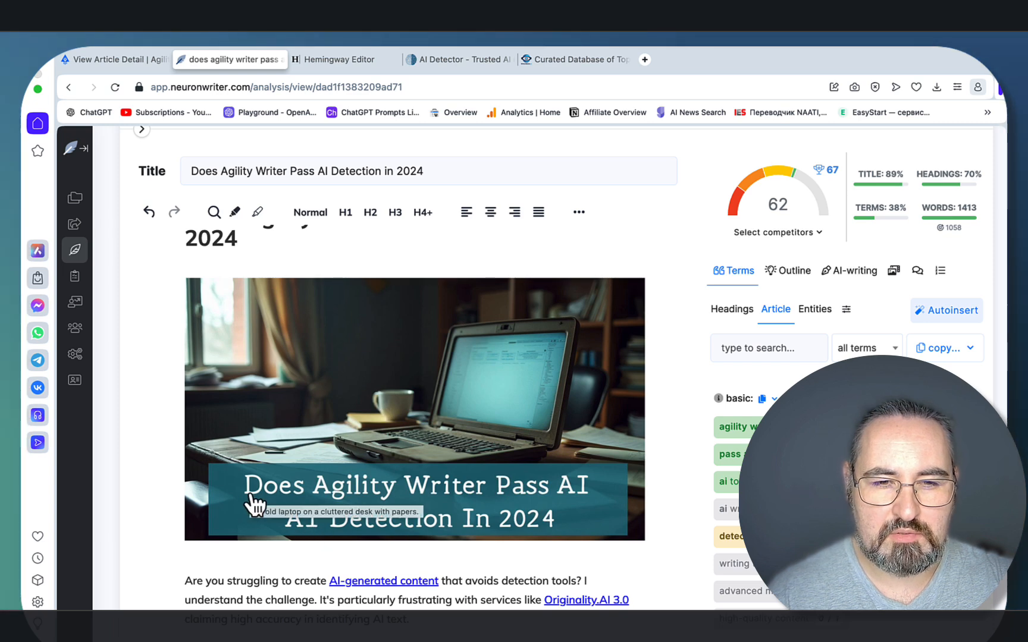
mouse_move(569, 550)
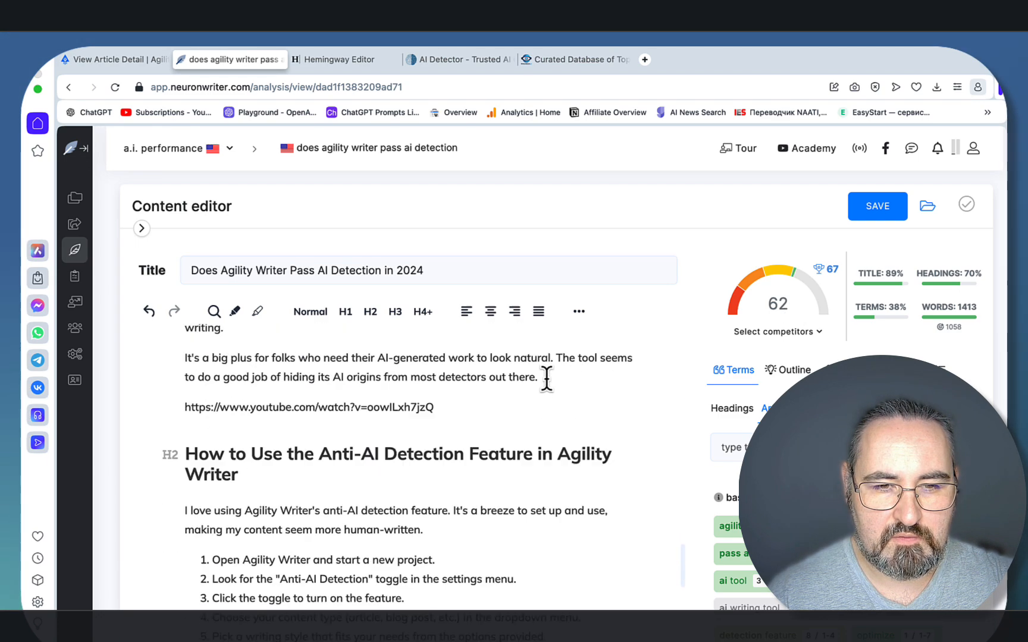
Step: Review the 62-scoring article in NeuronWriter, see Hemingway's Grade 7 rating, then open ZeroGPT
scroll("down", 3)
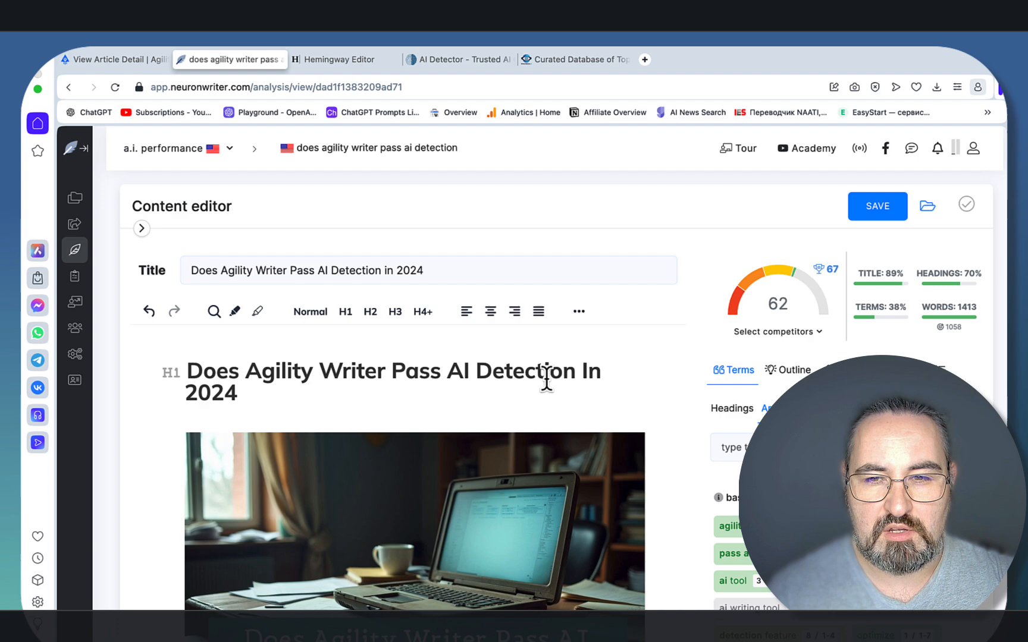
left_click(334, 59)
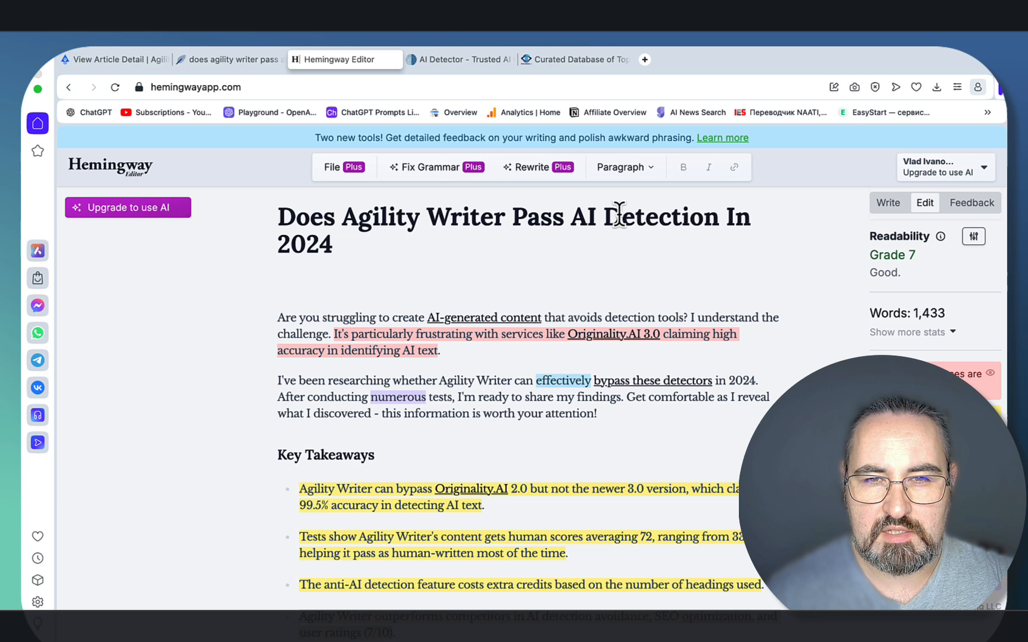
left_click(460, 60)
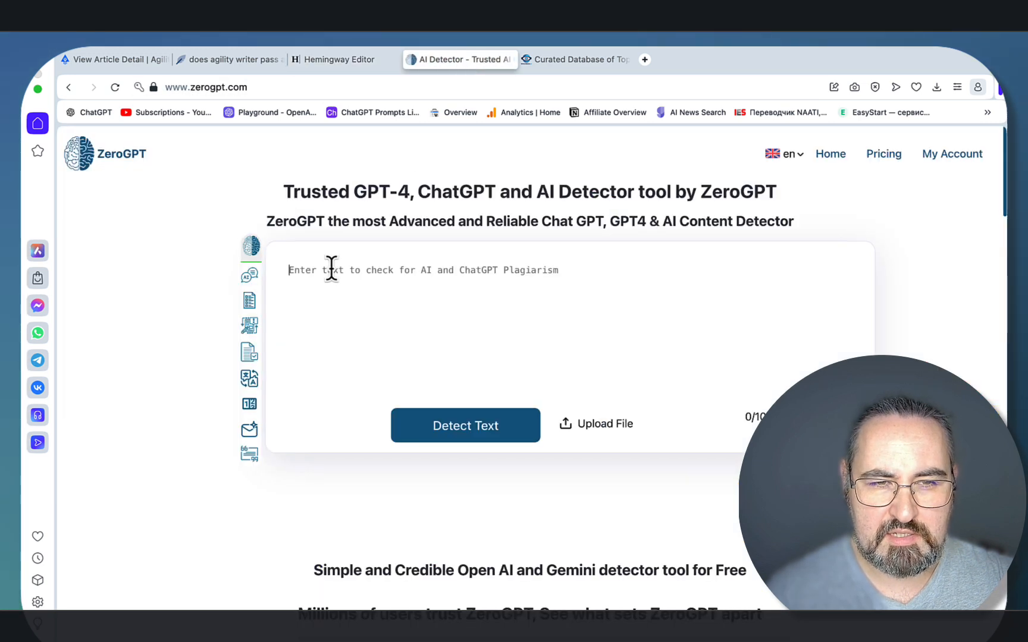
Step: Check the article in ZeroGPT for a 6.13% AI verdict, then return to WriterWatch.AI
left_click(465, 425)
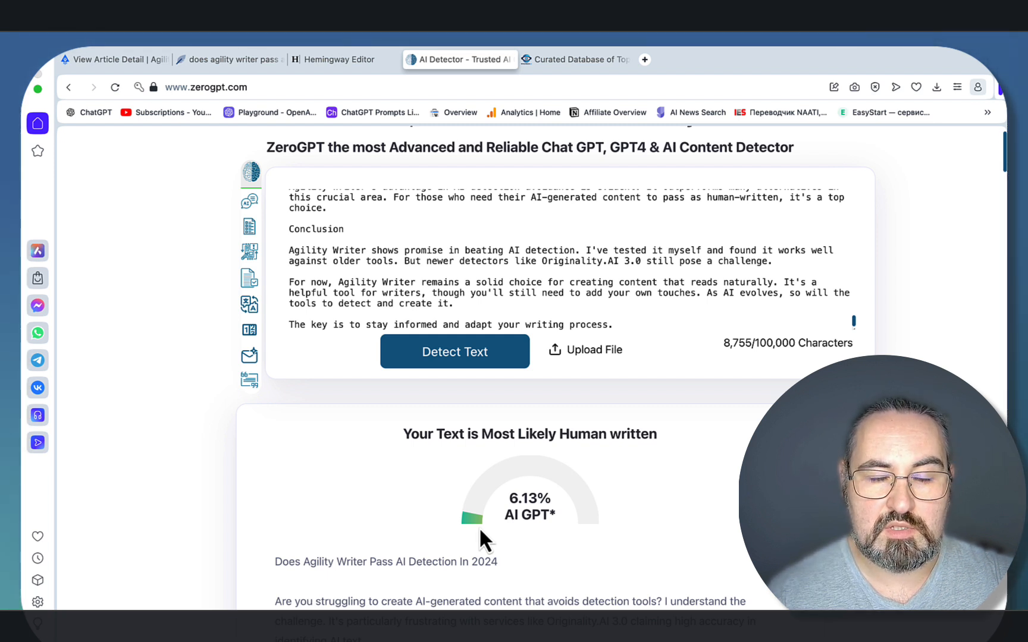
mouse_move(384, 182)
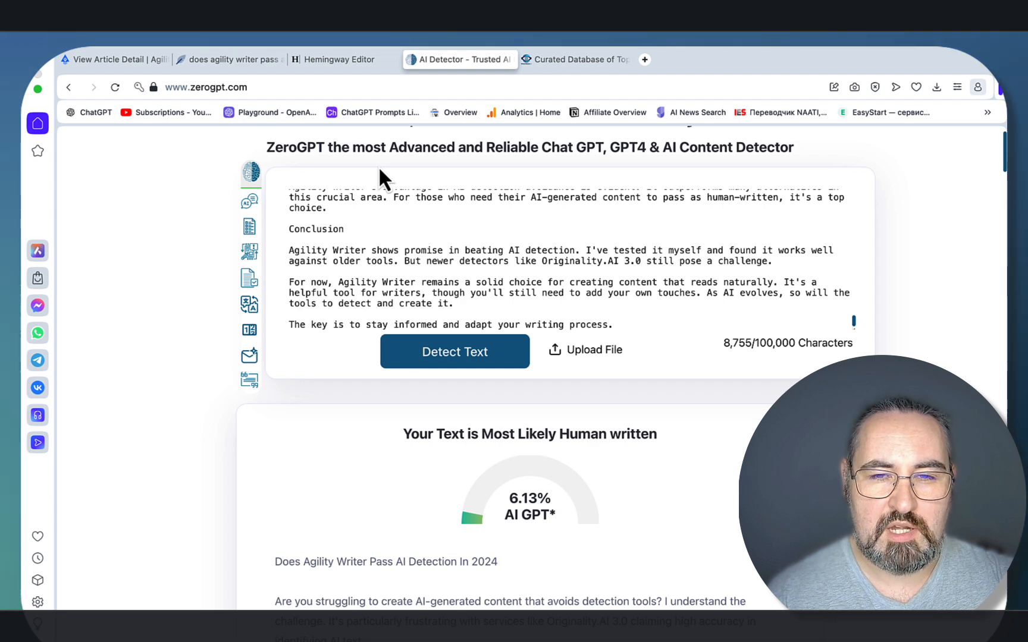
left_click(573, 58)
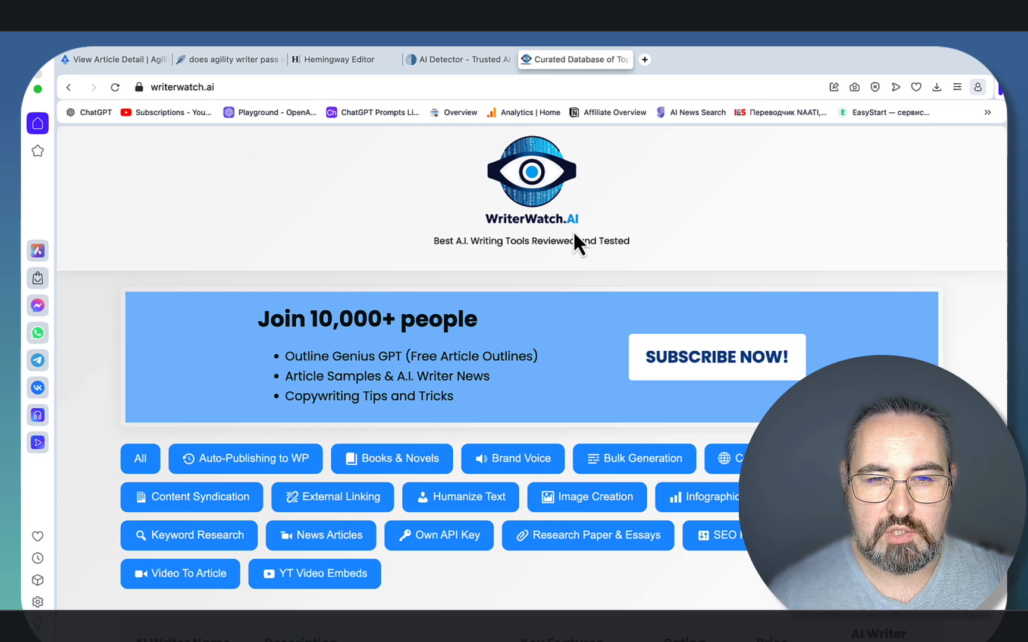
Step: Scroll WriterWatch.AI to the AI writer table rating Agility Writer AI 4.30
scroll("down", 3)
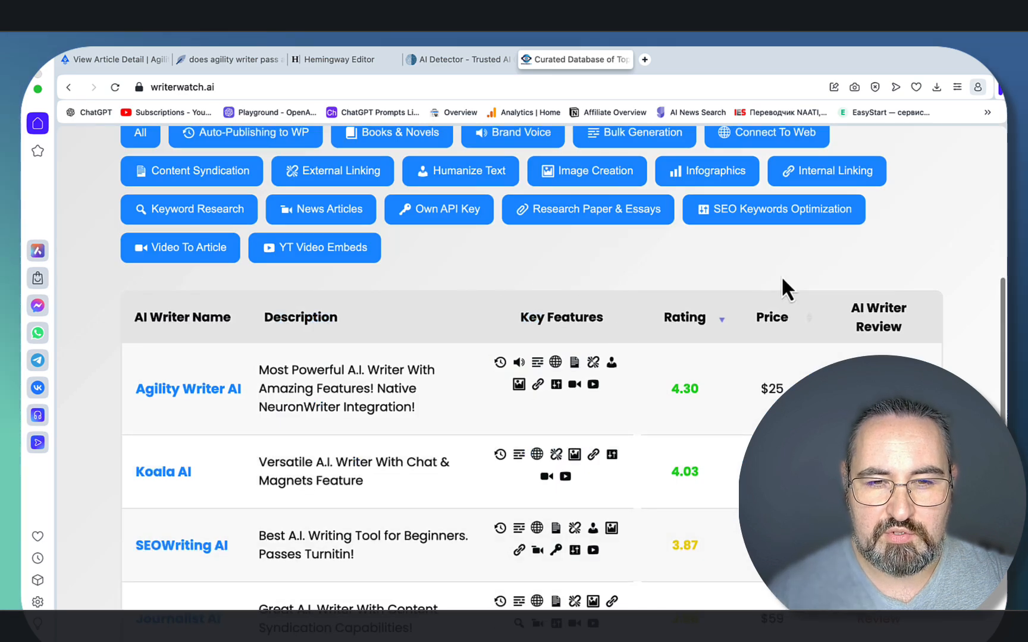
scroll("up", 3)
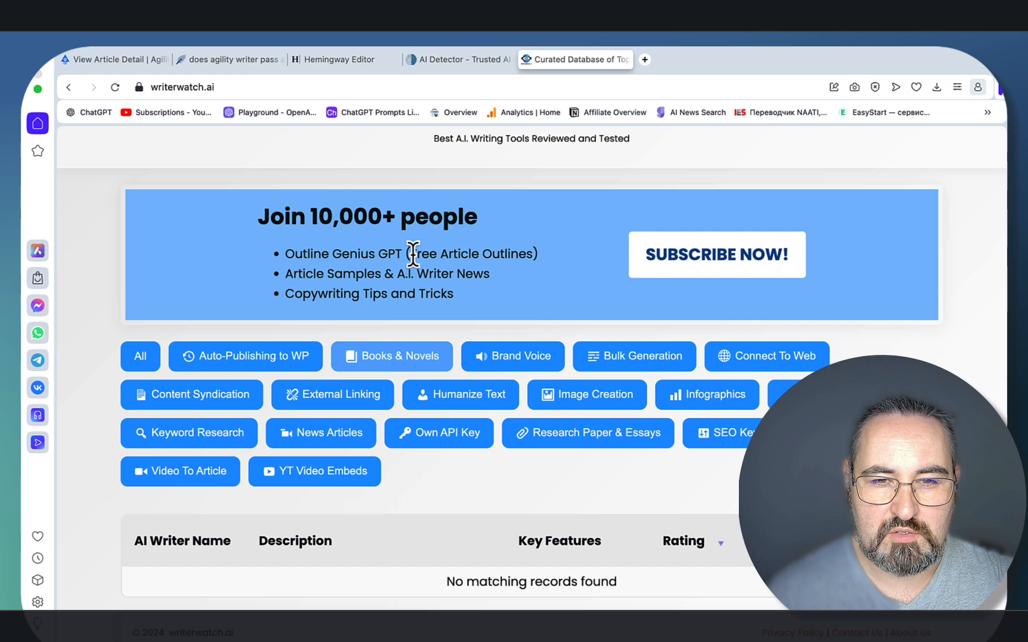
scroll("down", 3)
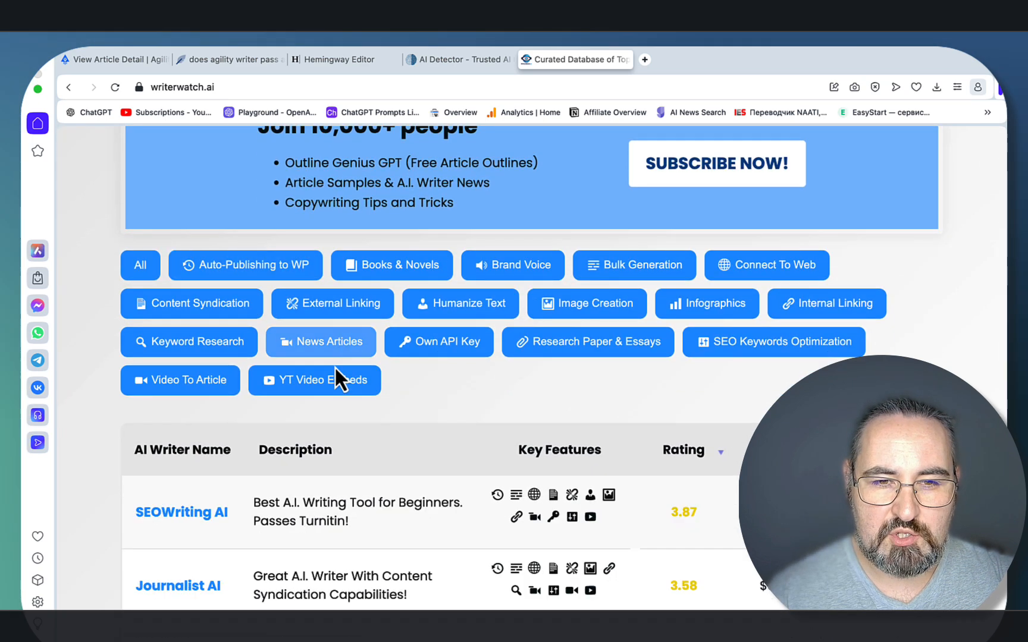